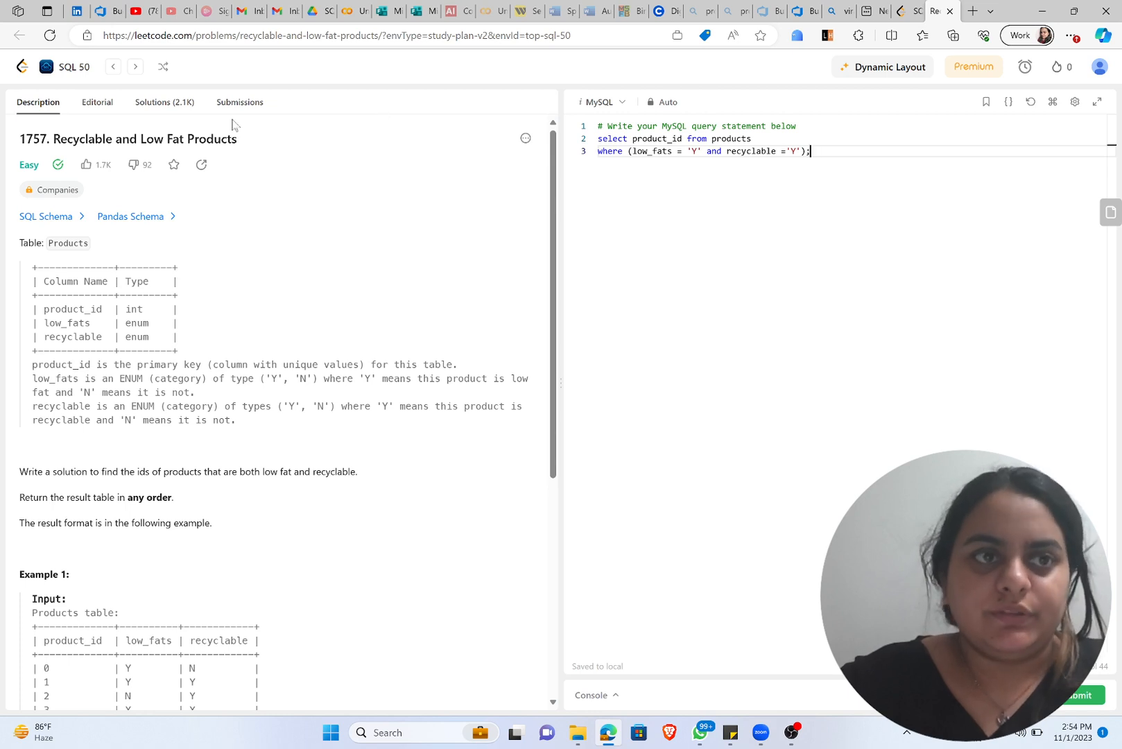
mouse_move(66, 66)
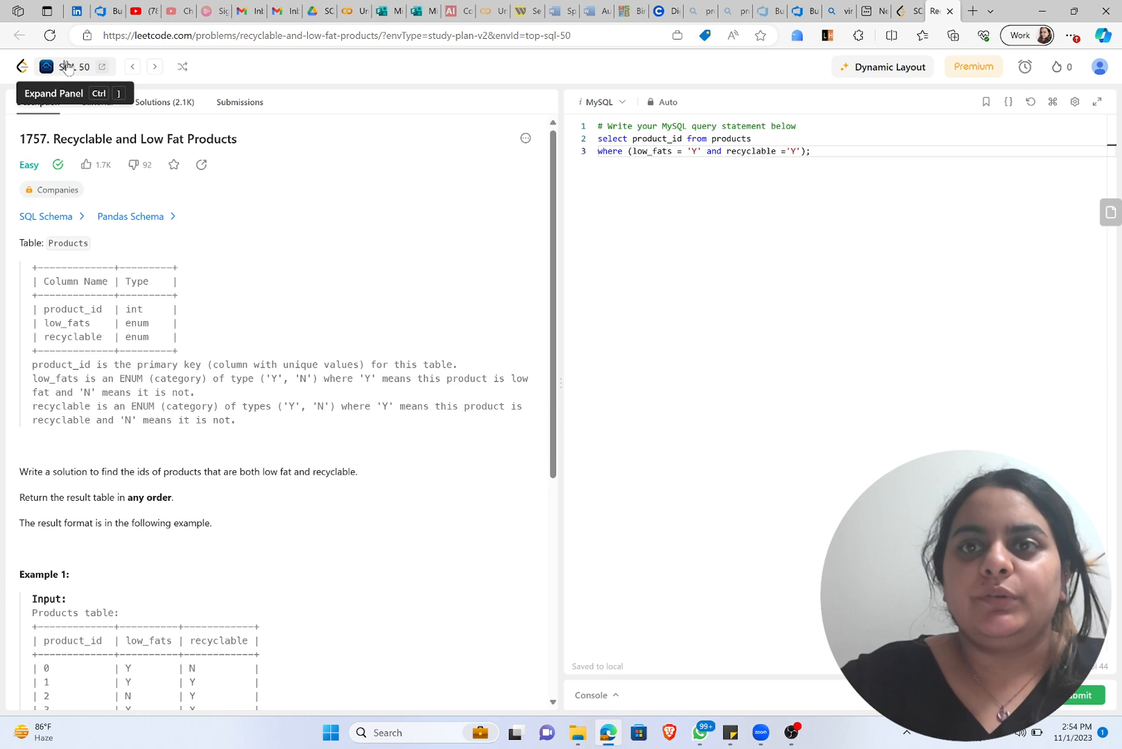
Step: Expand the SQL 50 study plan and review its problem list to the final sections
left_click(75, 66)
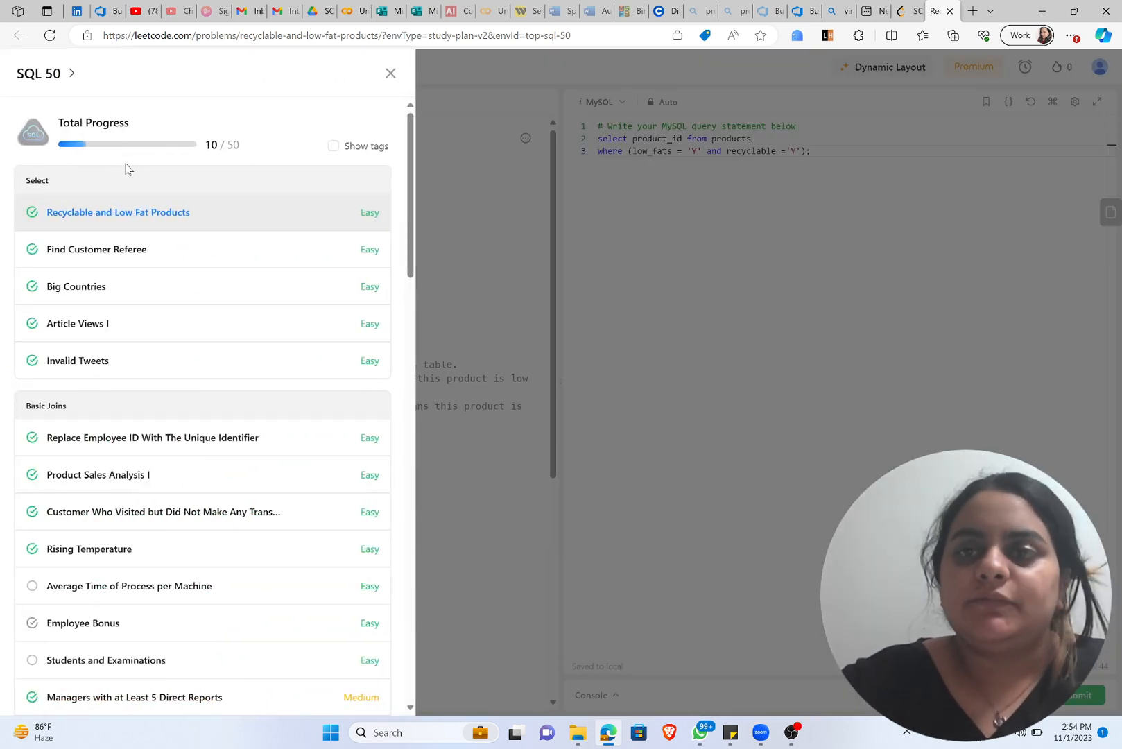
mouse_move(252, 484)
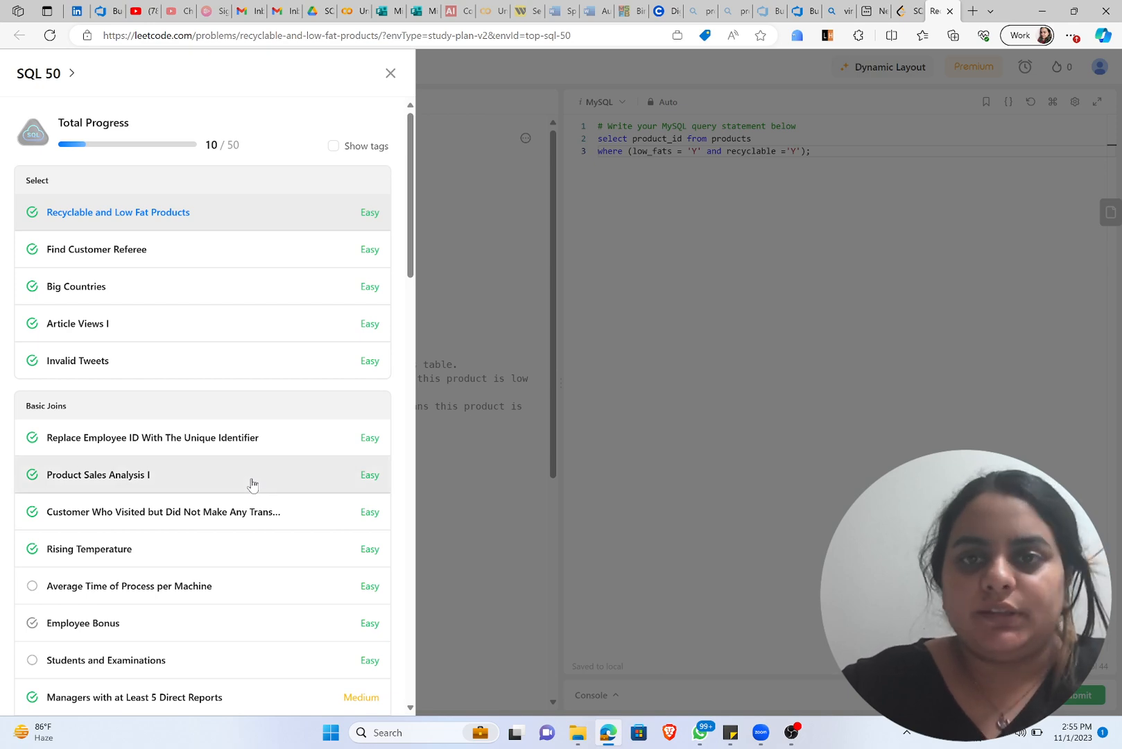
scroll("down", 3)
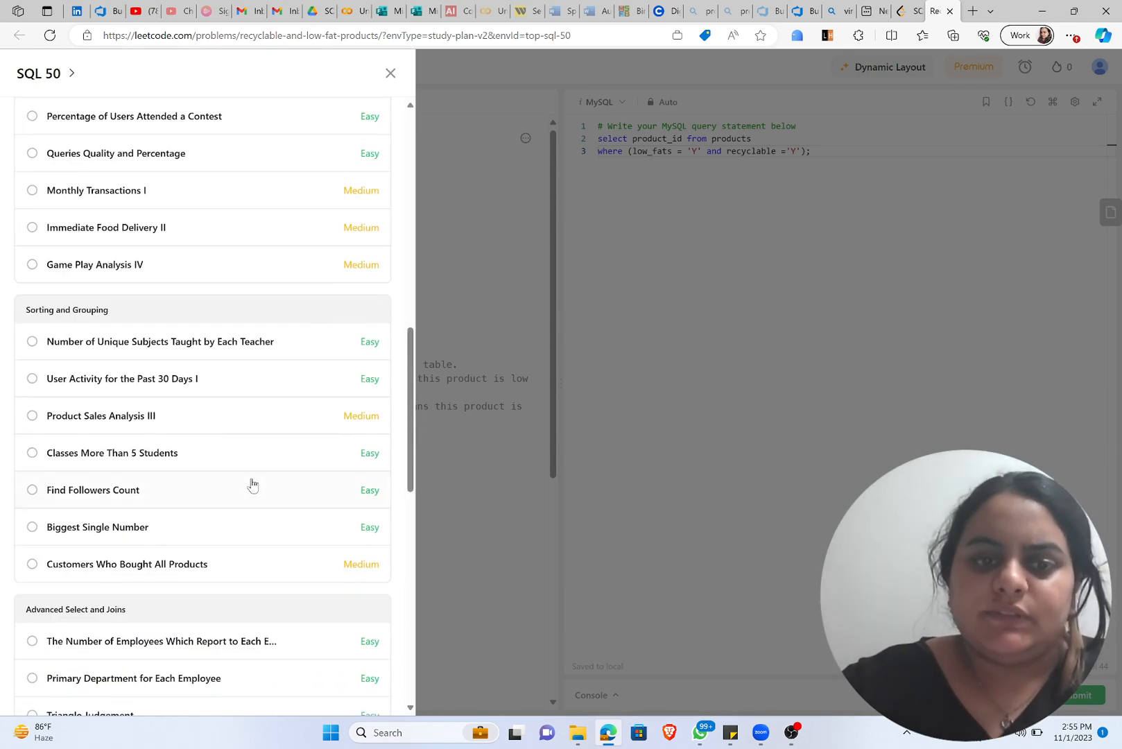
scroll("down", 3)
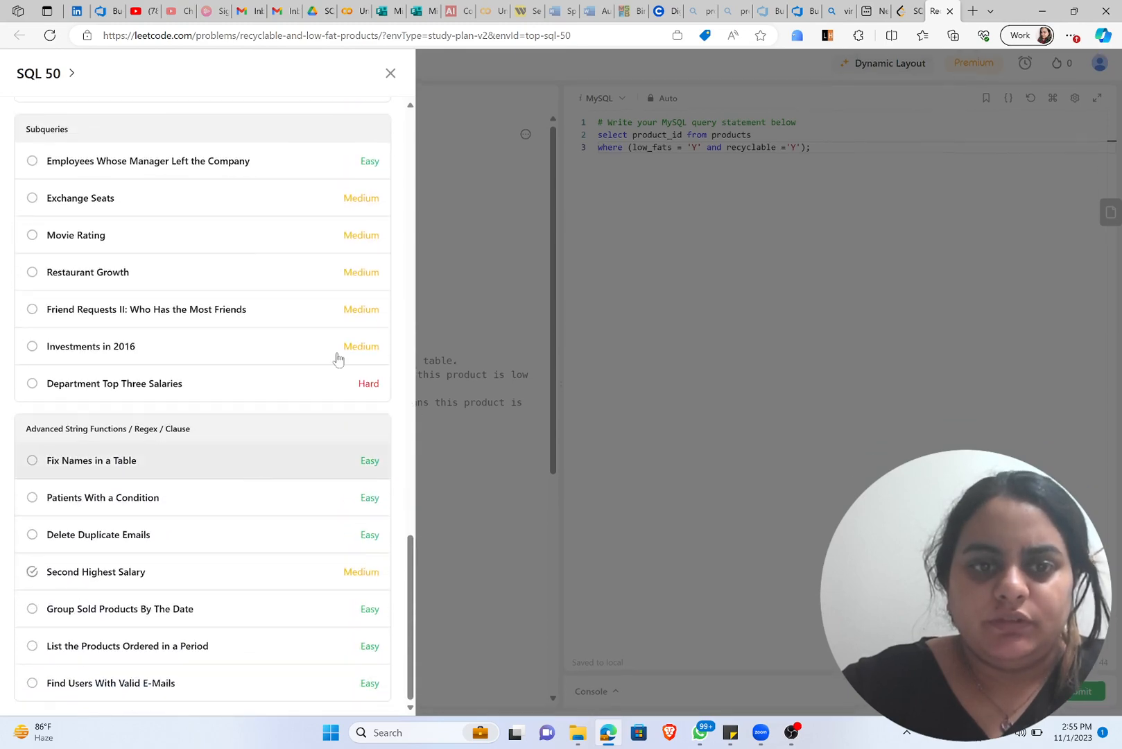
scroll("down", 3)
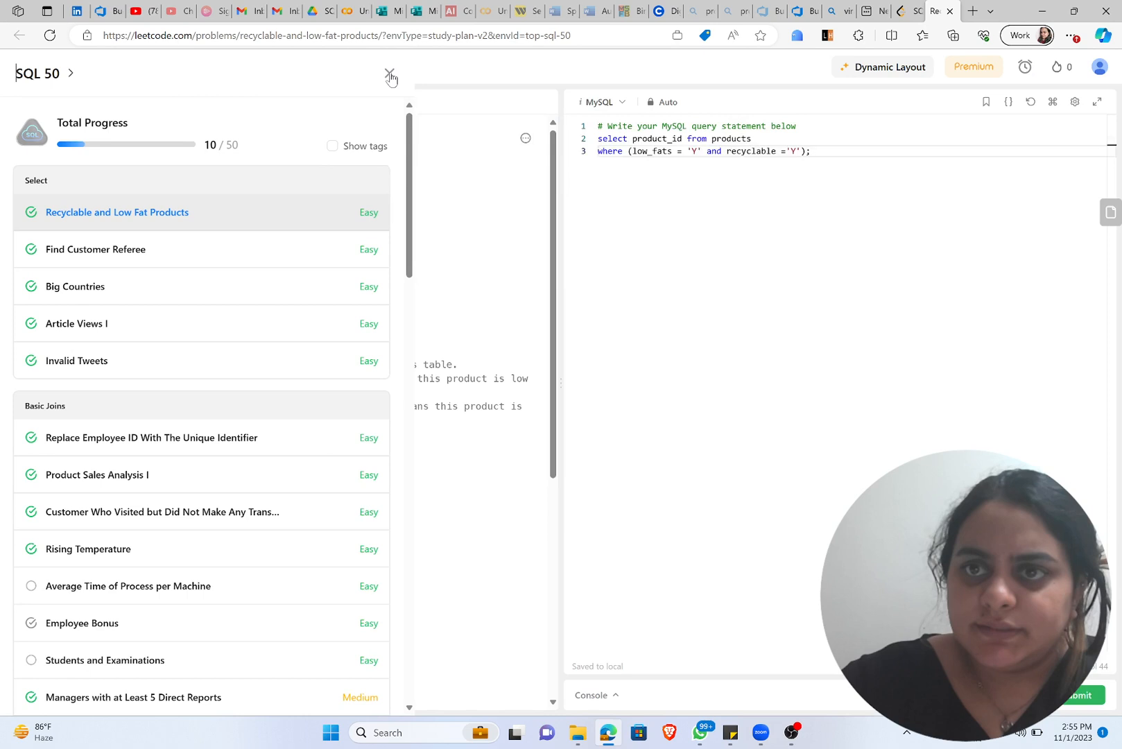
Step: Close the SQL 50 list, returning to the Recyclable and Low Fat Products problem
left_click(389, 75)
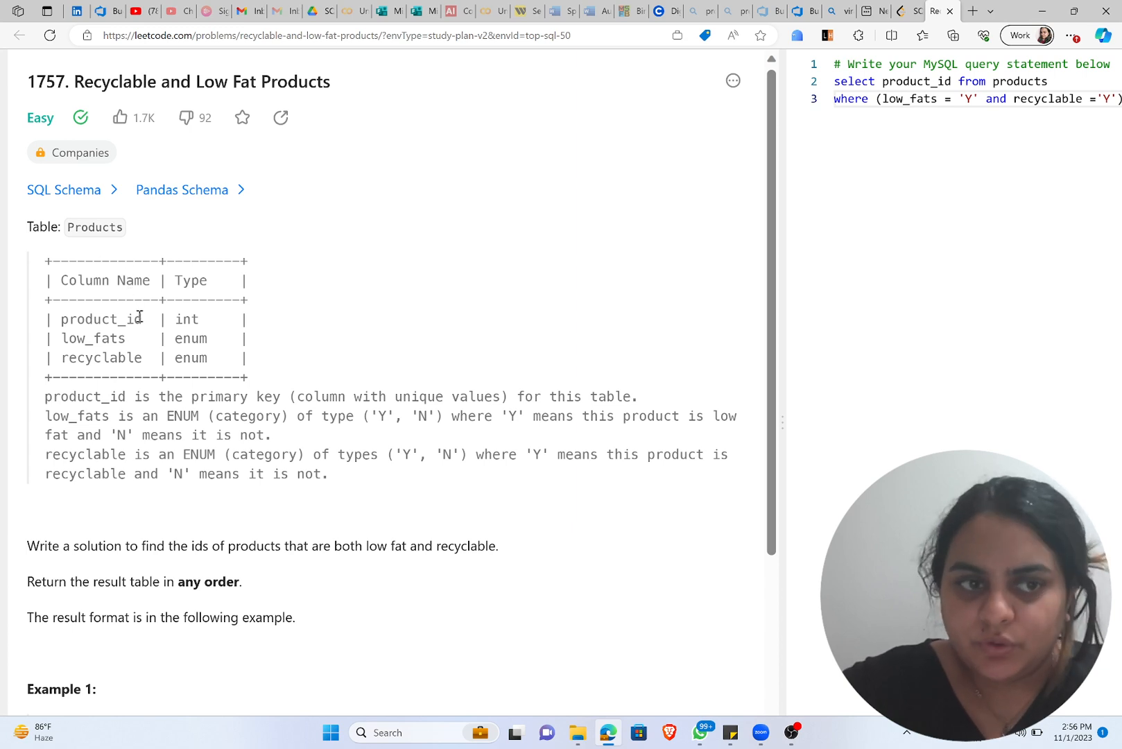
mouse_move(140, 338)
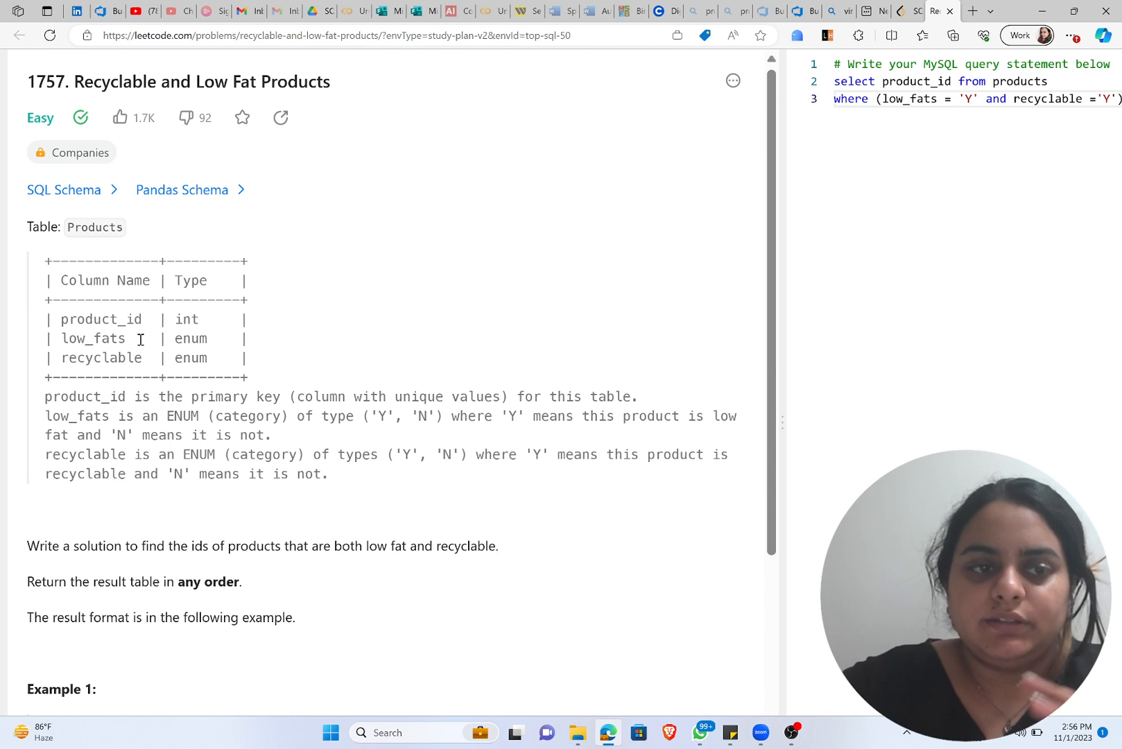
mouse_move(169, 397)
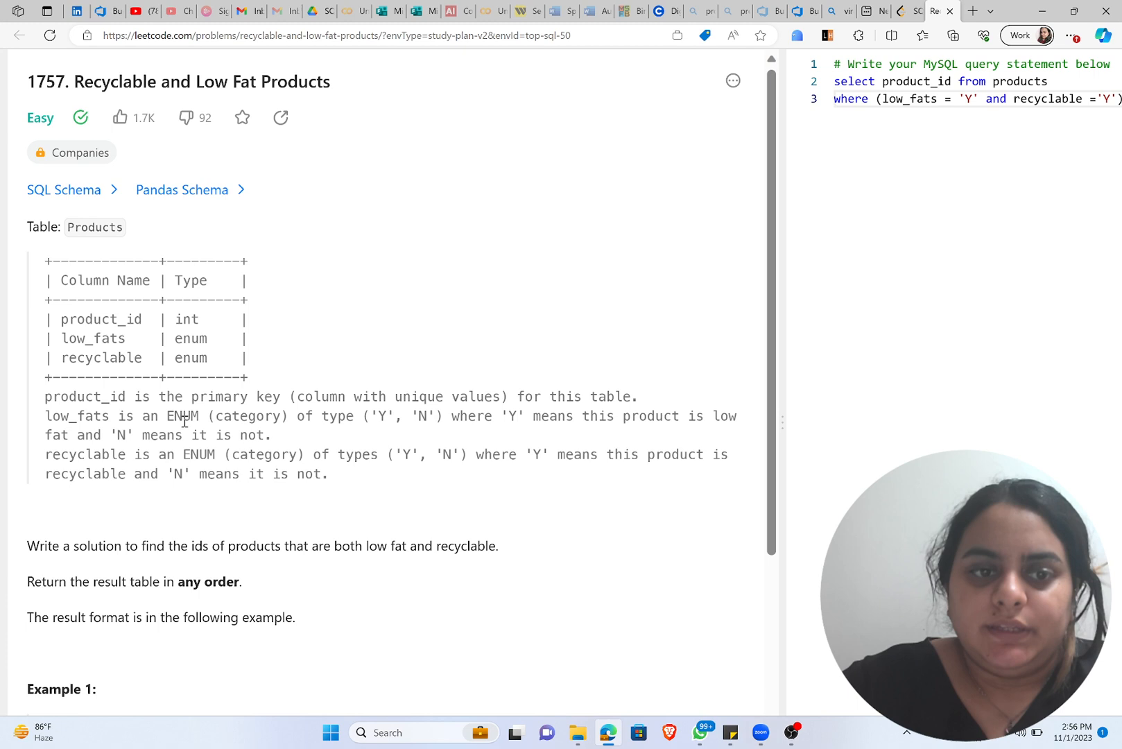
double_click(248, 416)
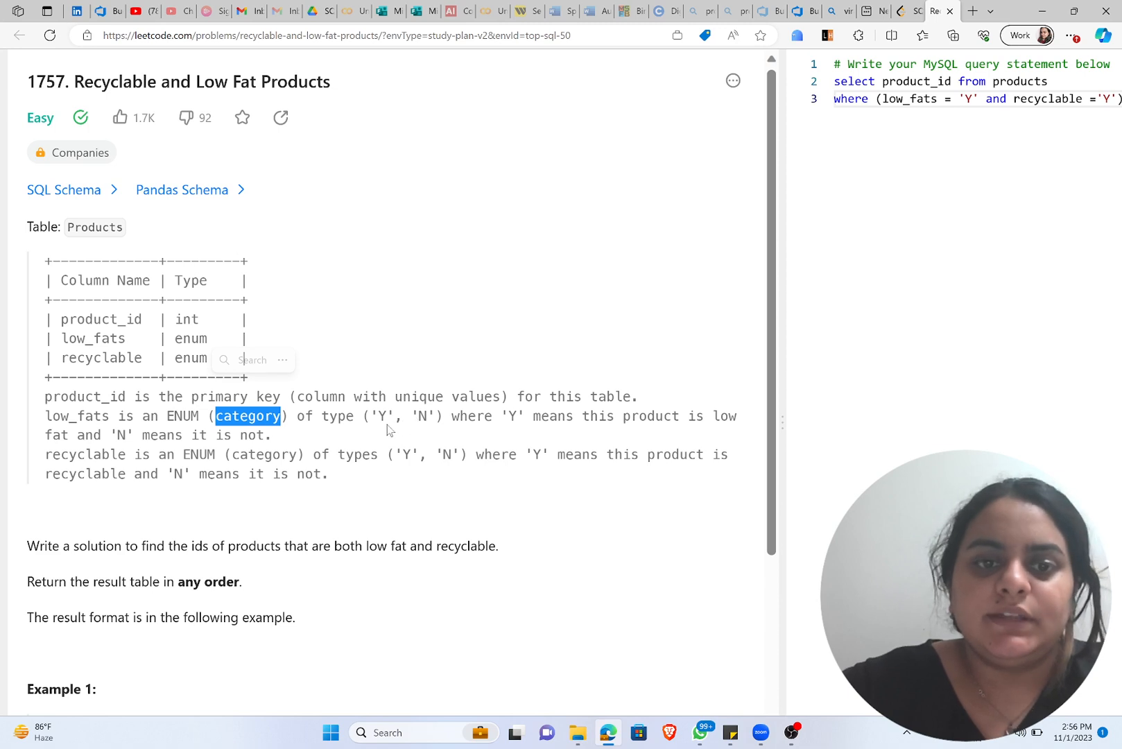
scroll("down", 3)
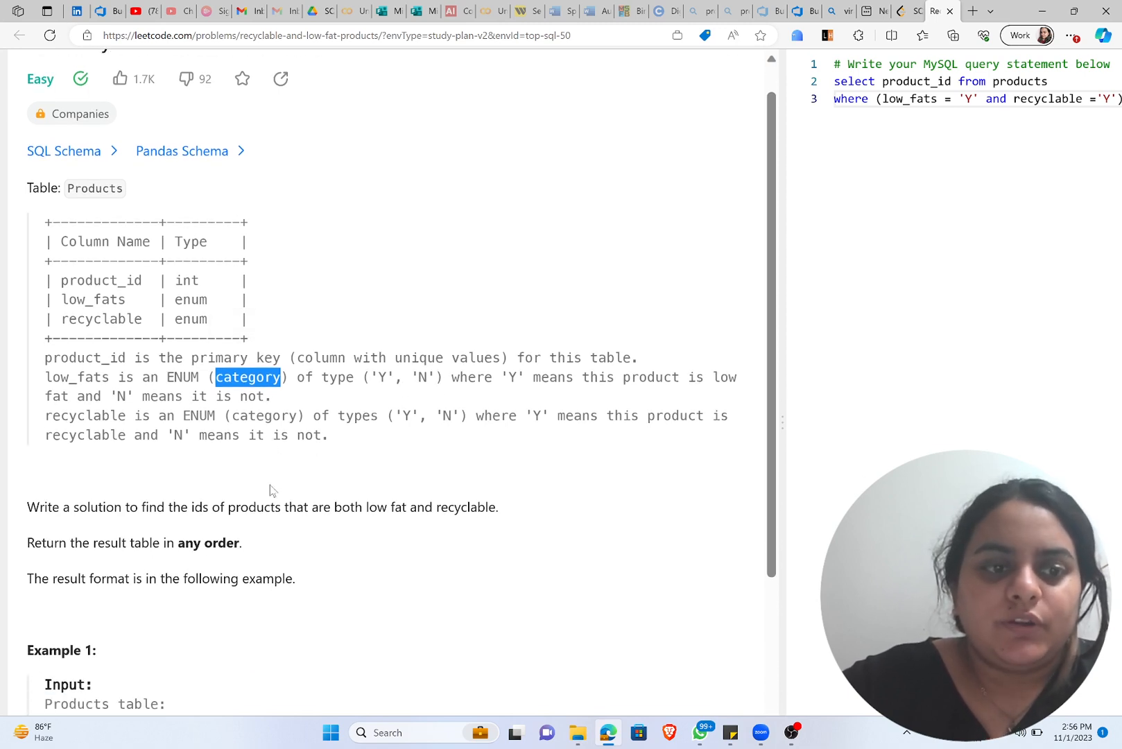
scroll("down", 3)
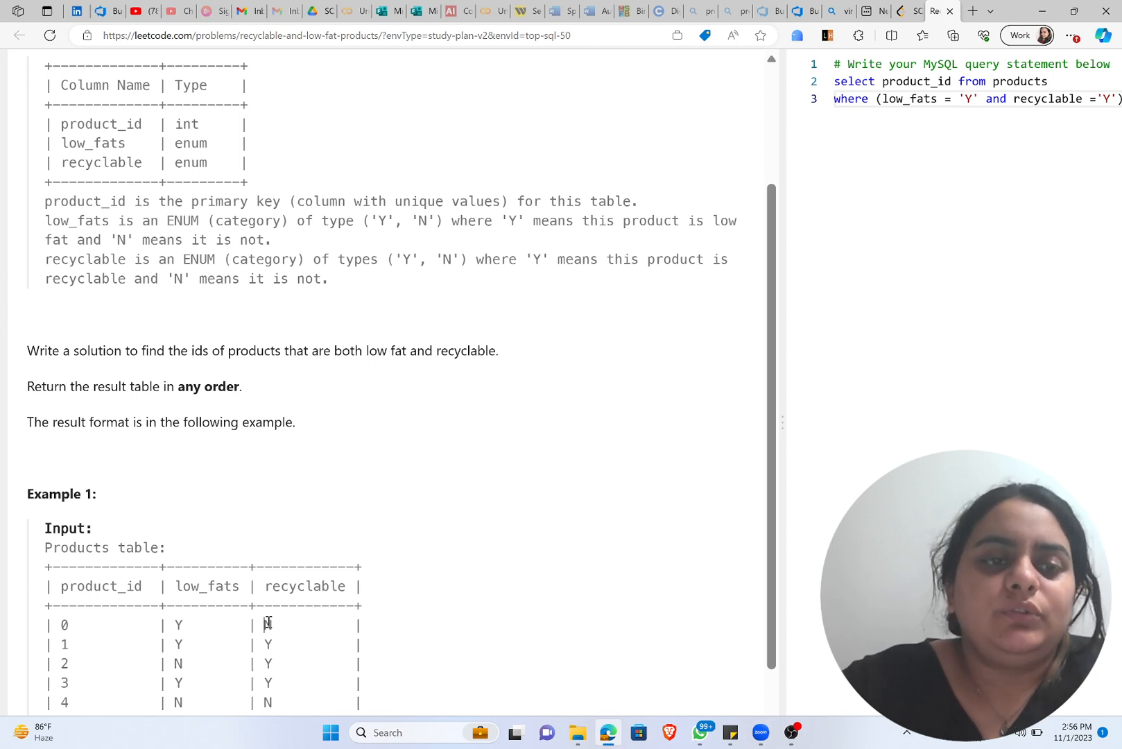
left_click_drag(142, 351, 320, 351)
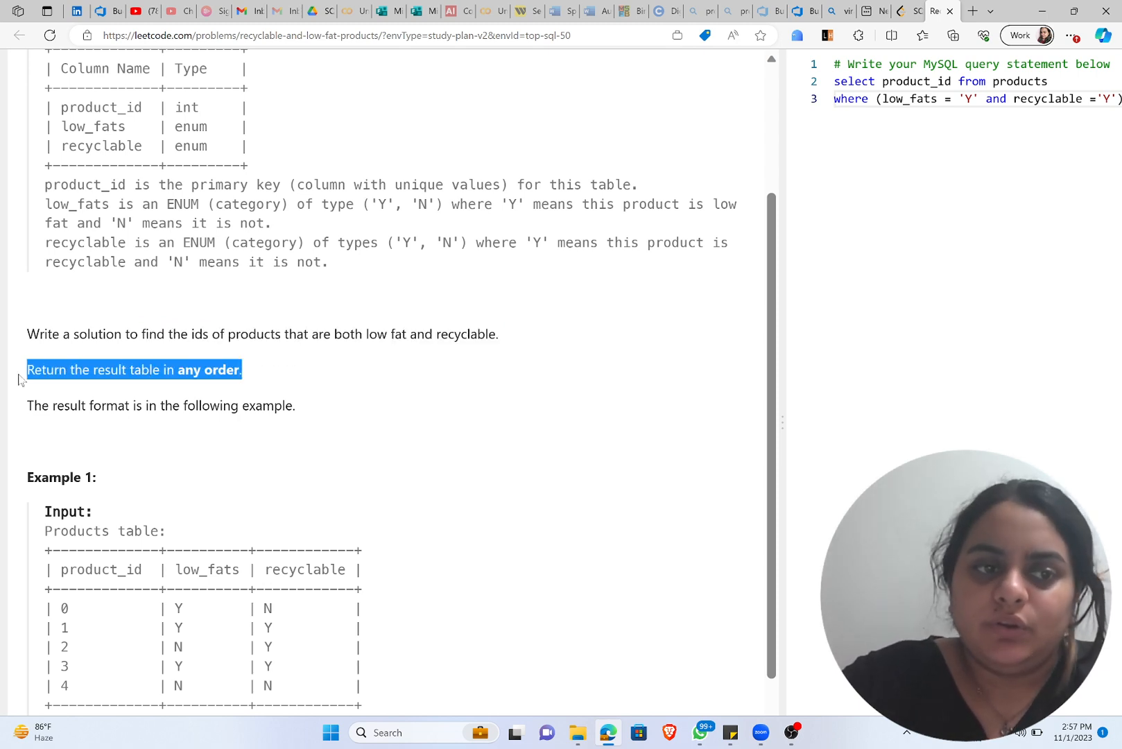
scroll("down", 3)
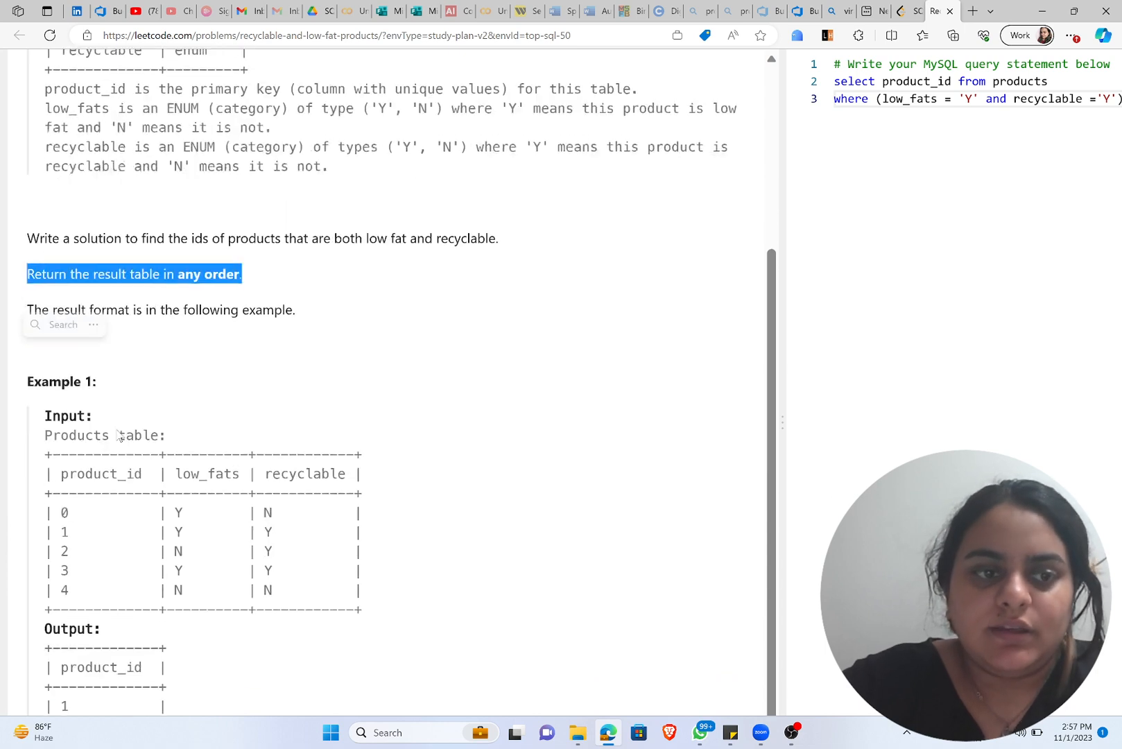
scroll("down", 3)
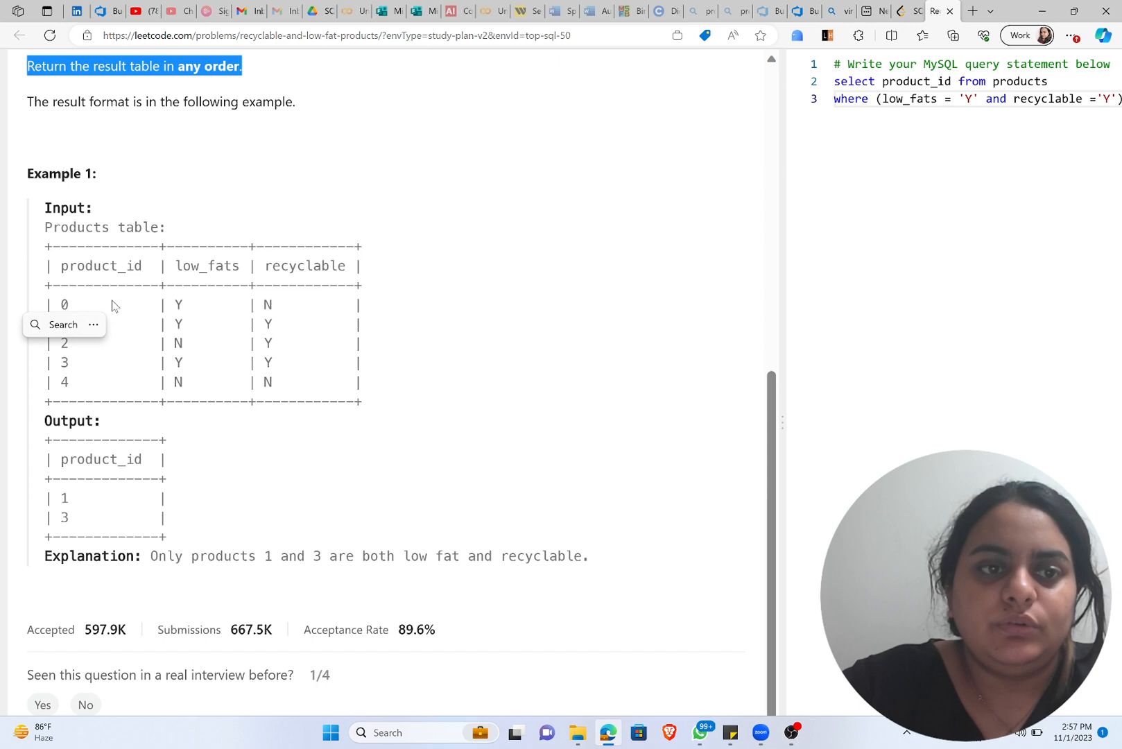
left_click(185, 304)
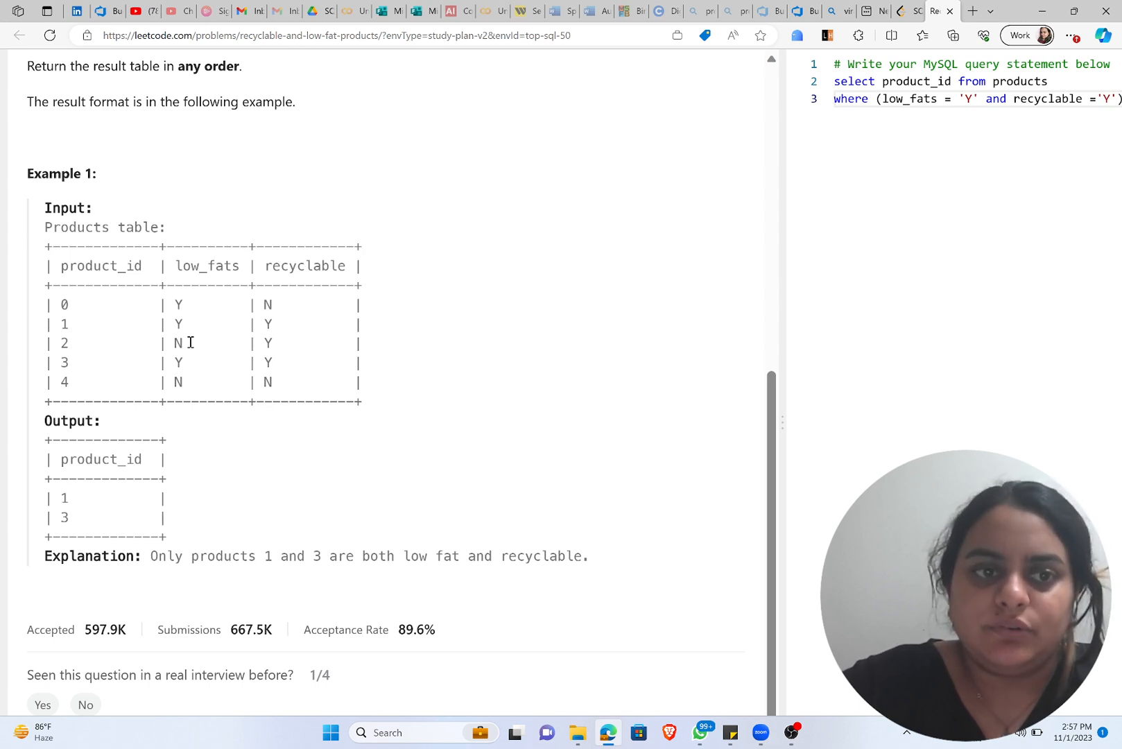
mouse_move(207, 379)
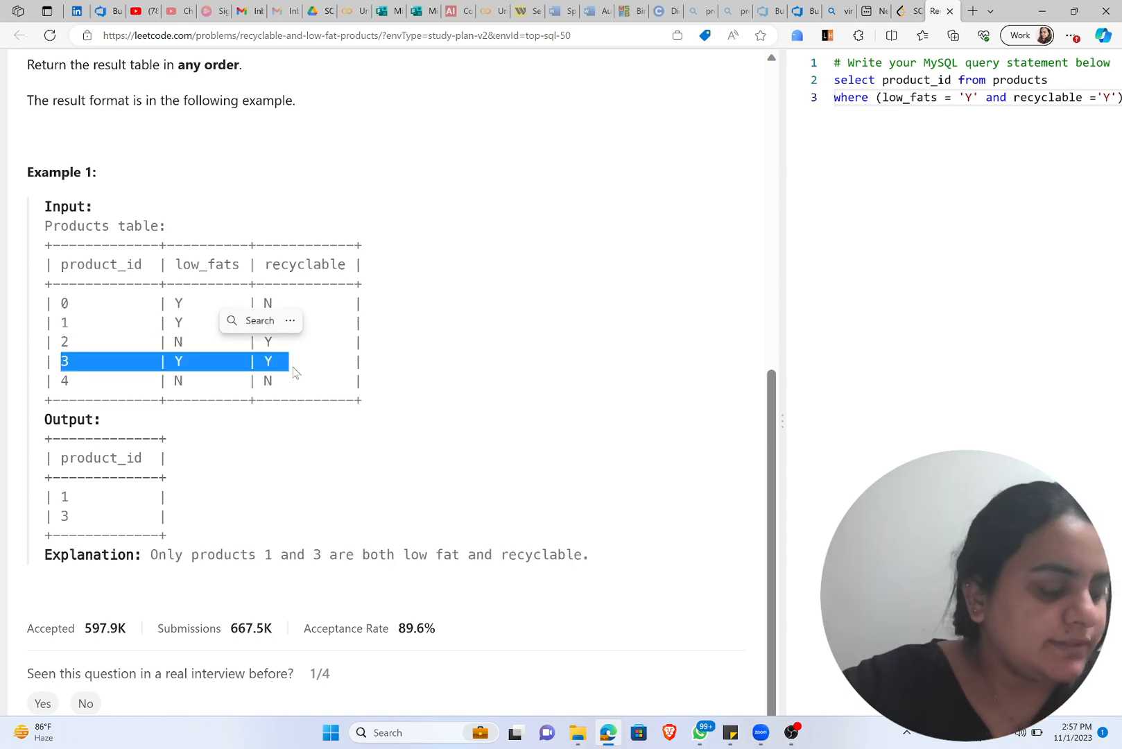
scroll("down", 3)
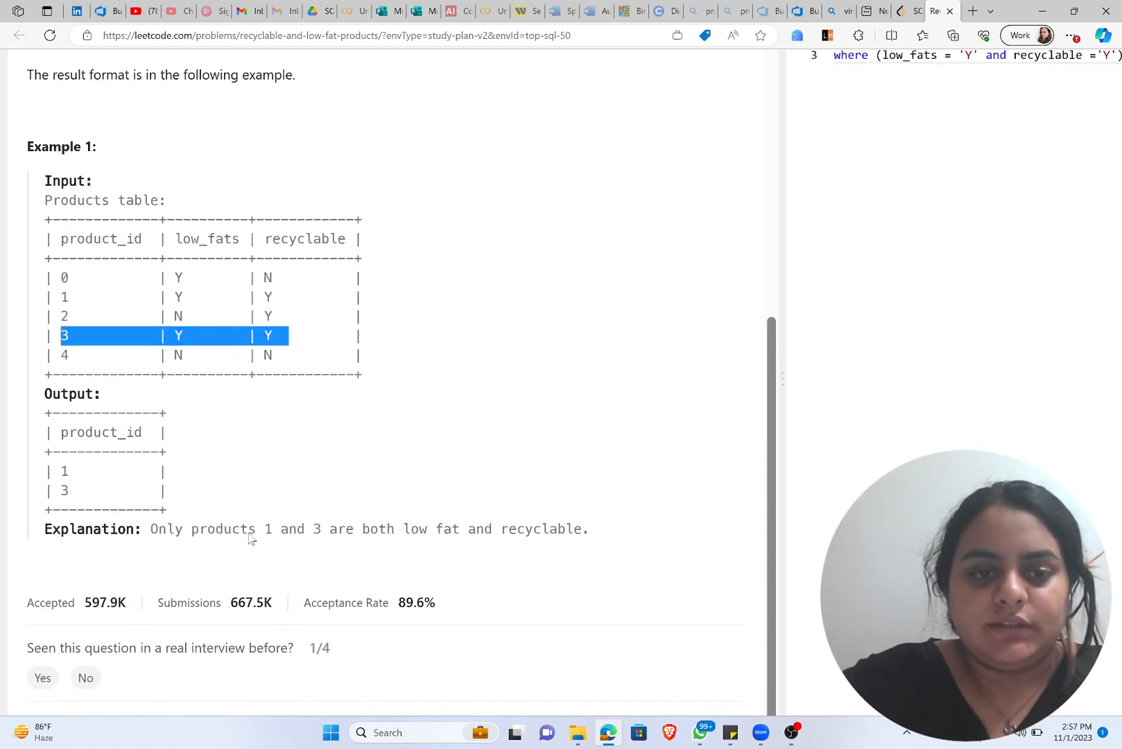
scroll("up", 3)
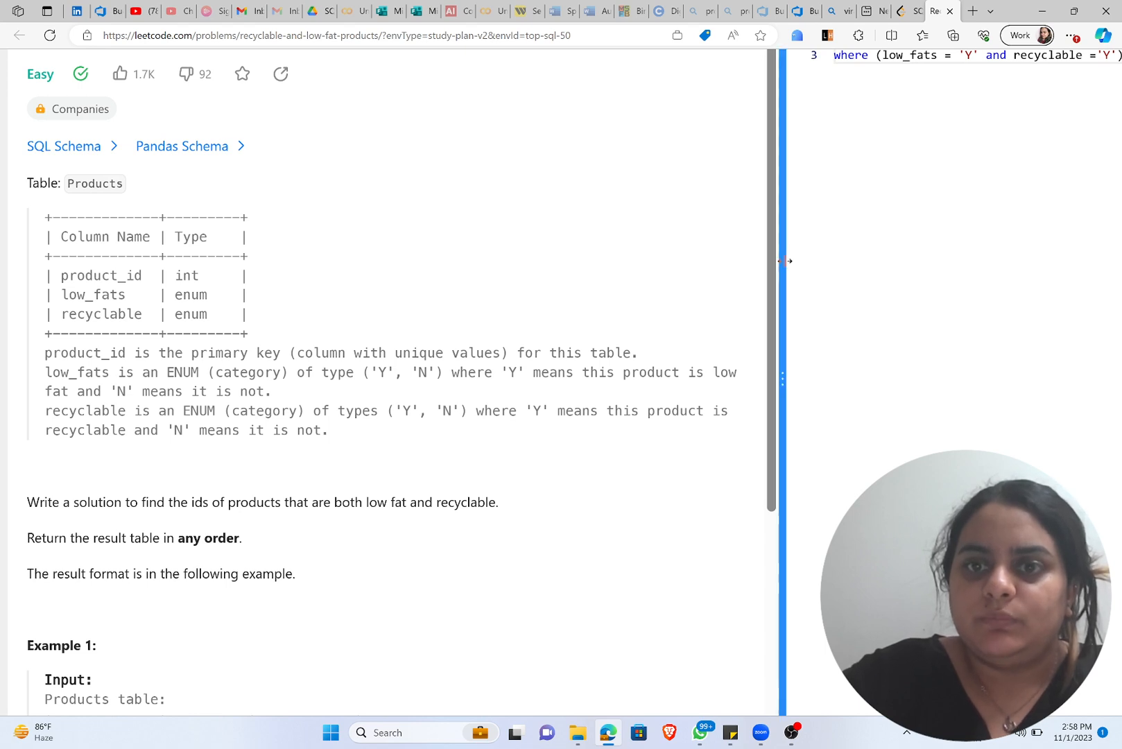
left_click_drag(783, 261, 690, 261)
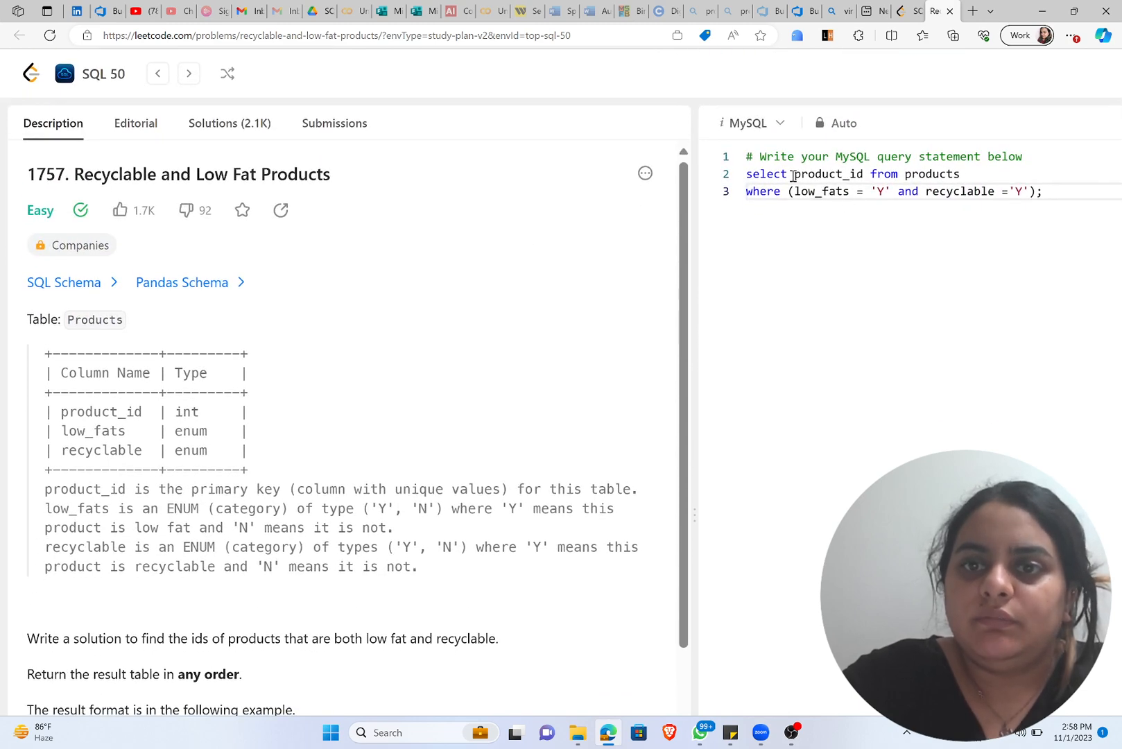
scroll("down", 3)
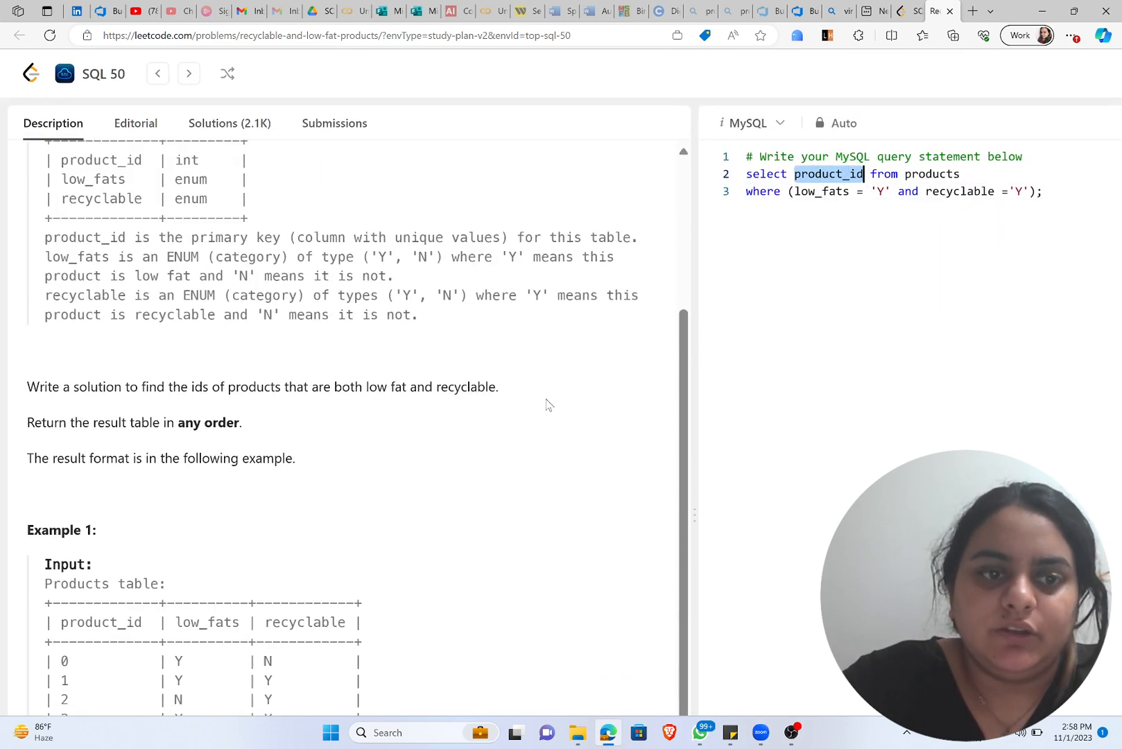
scroll("down", 3)
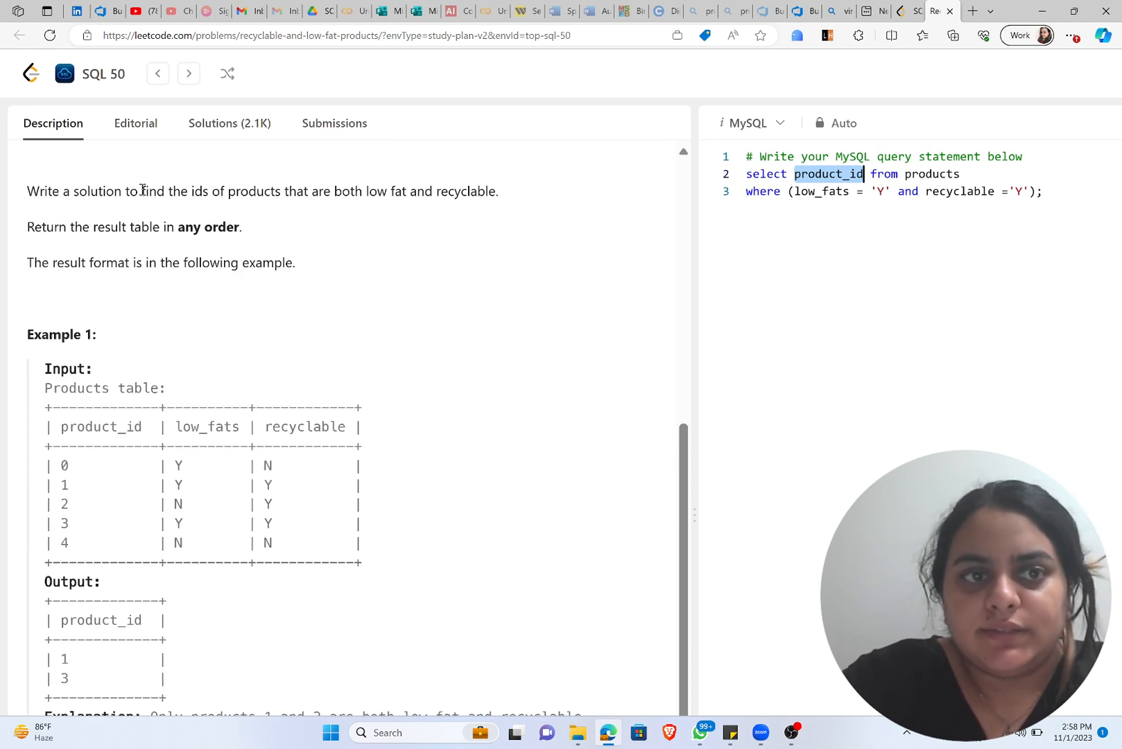
scroll("down", 3)
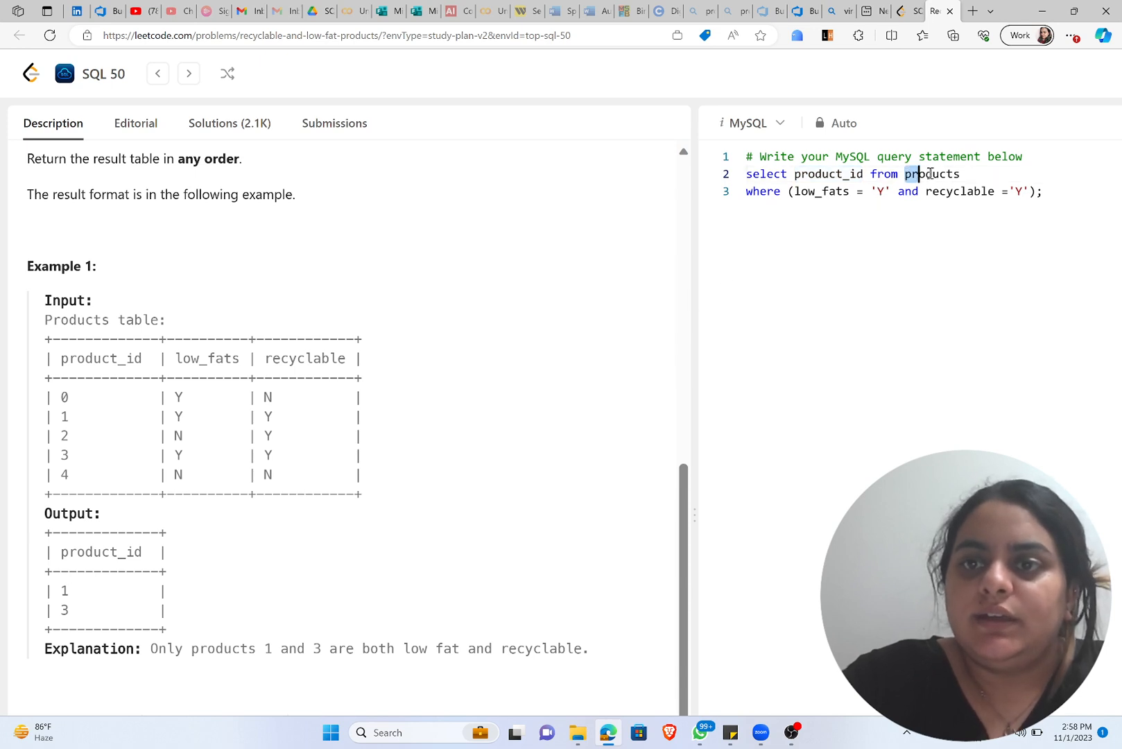
double_click(932, 173)
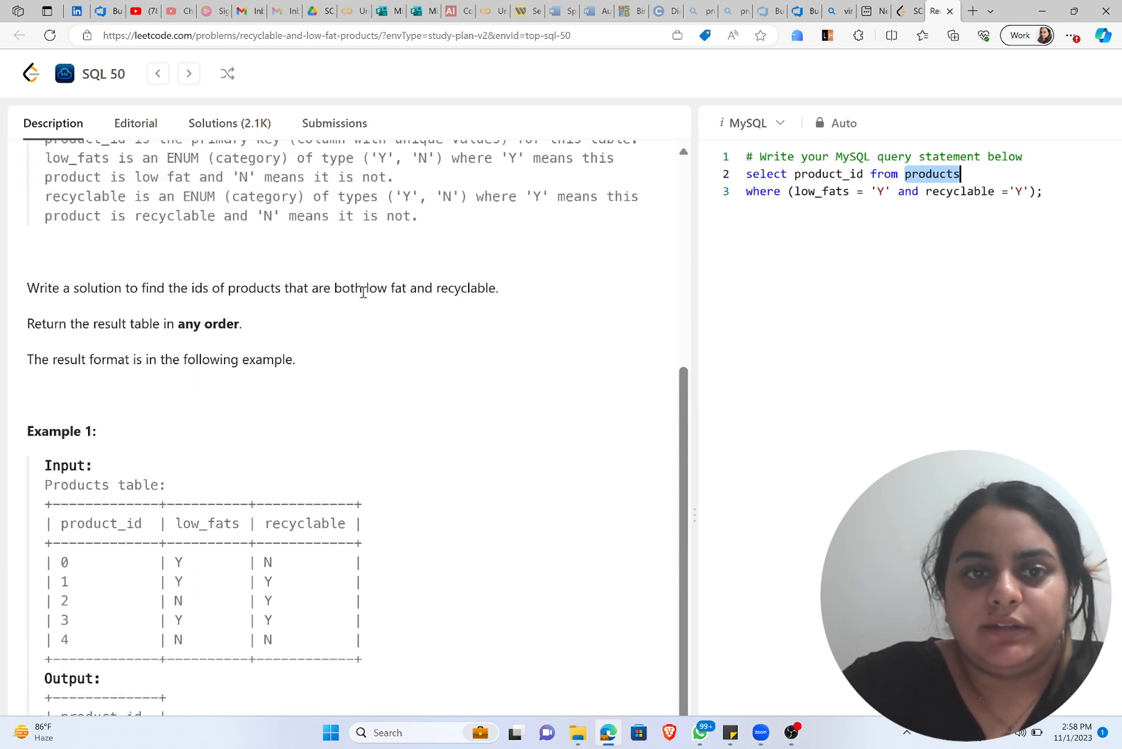
double_click(465, 287)
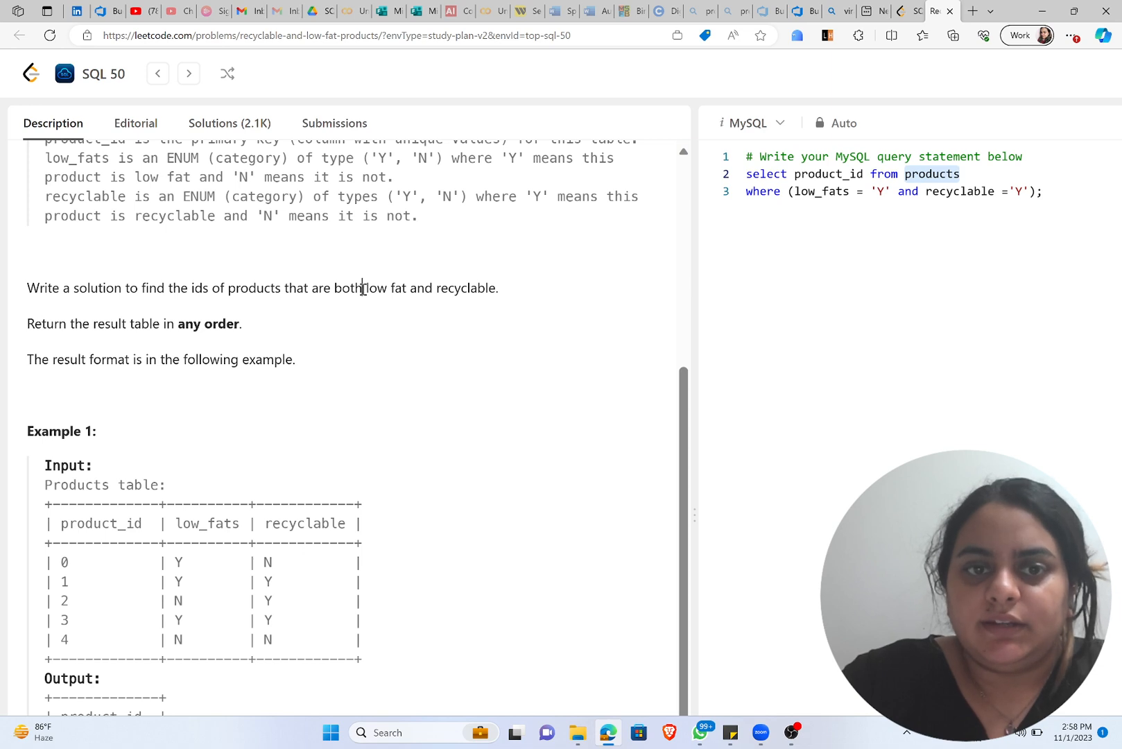
left_click_drag(364, 287, 498, 287)
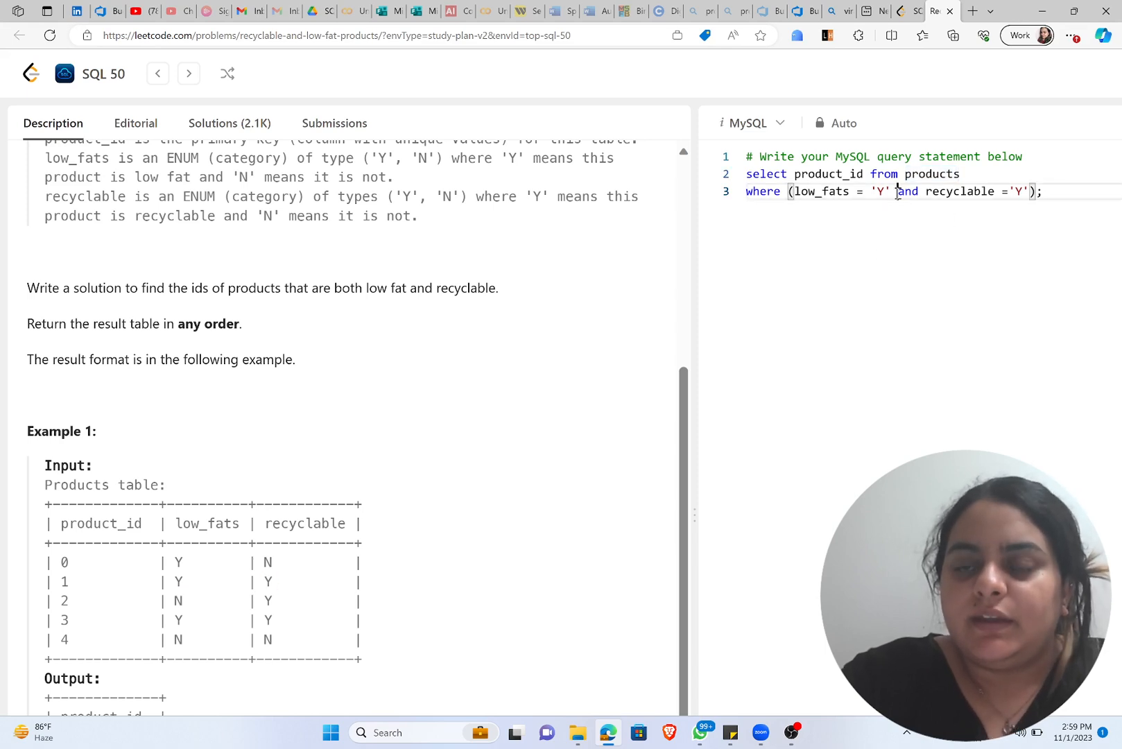
double_click(908, 192)
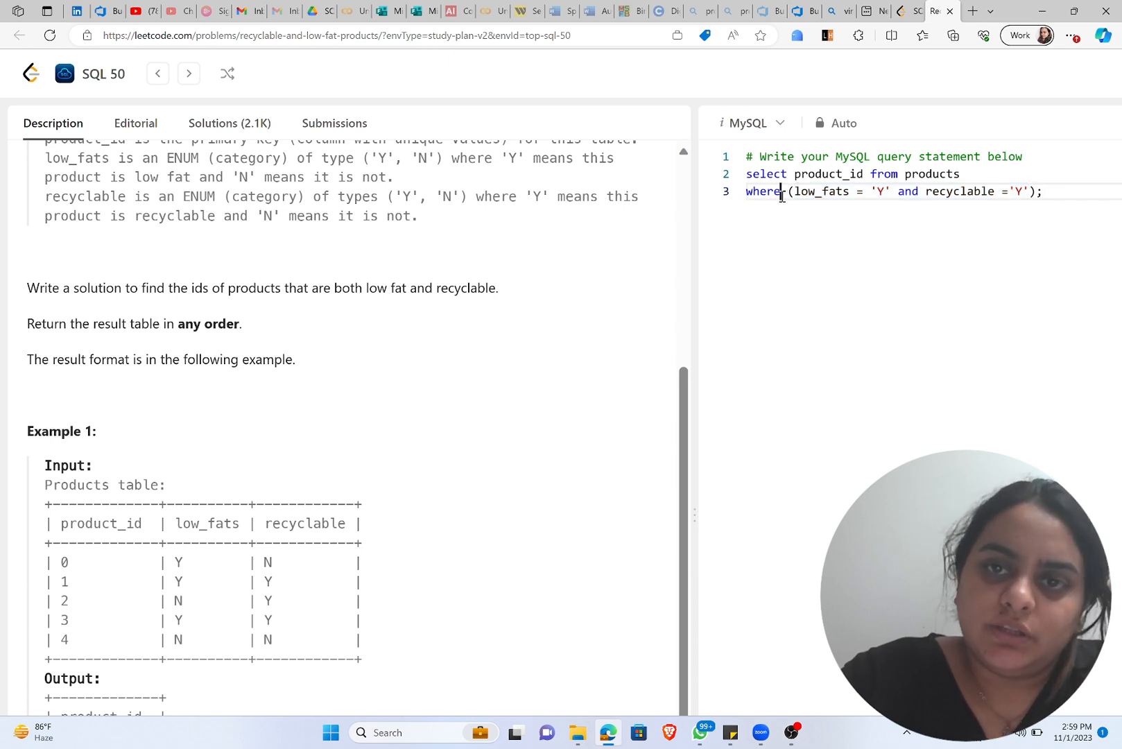
double_click(764, 192)
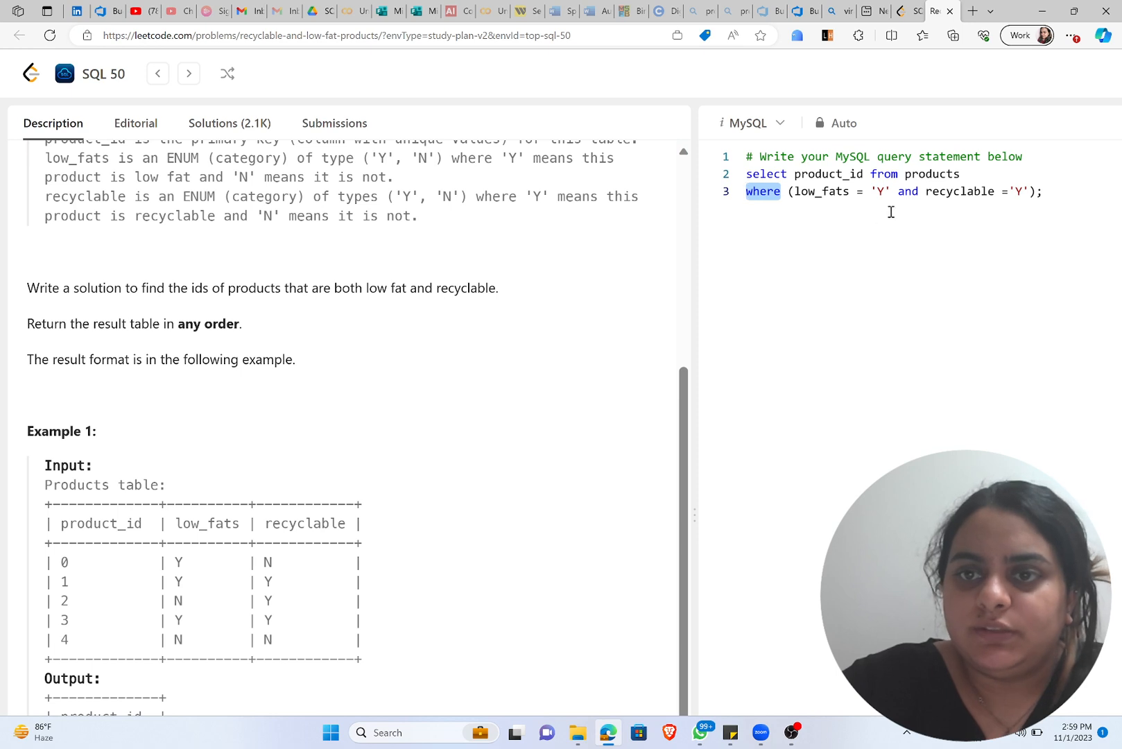
double_click(908, 191)
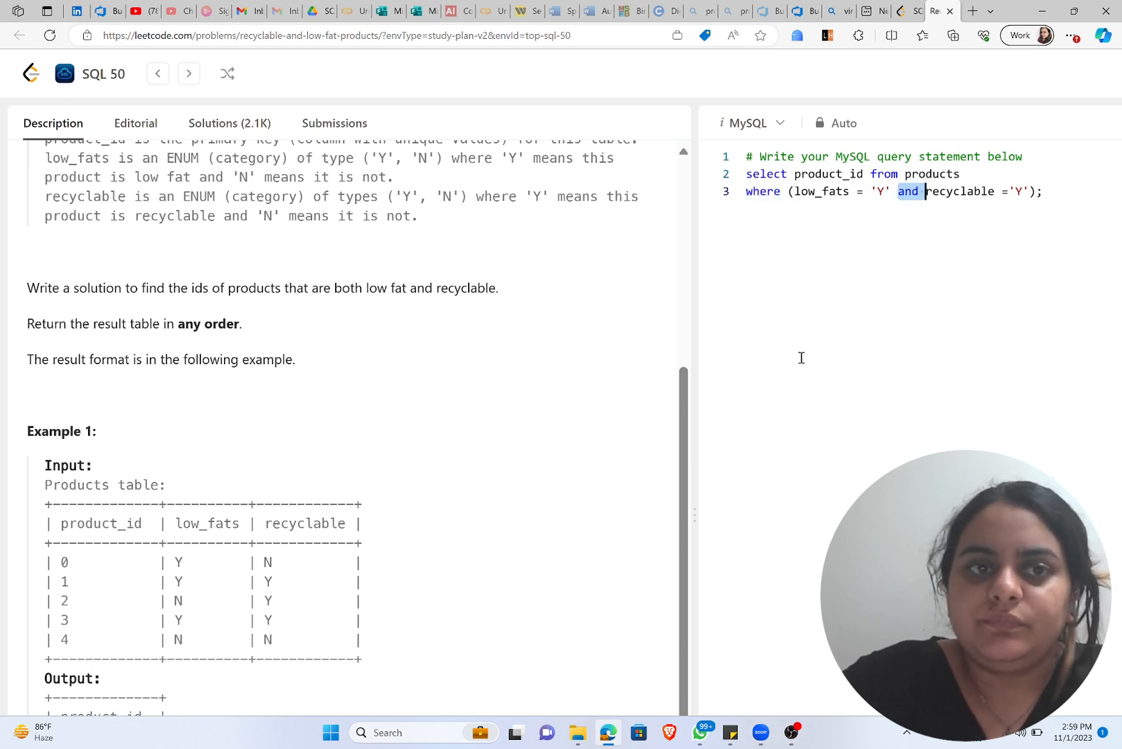
Step: Run the unchanged MySQL query against the example test case
scroll("down", 3)
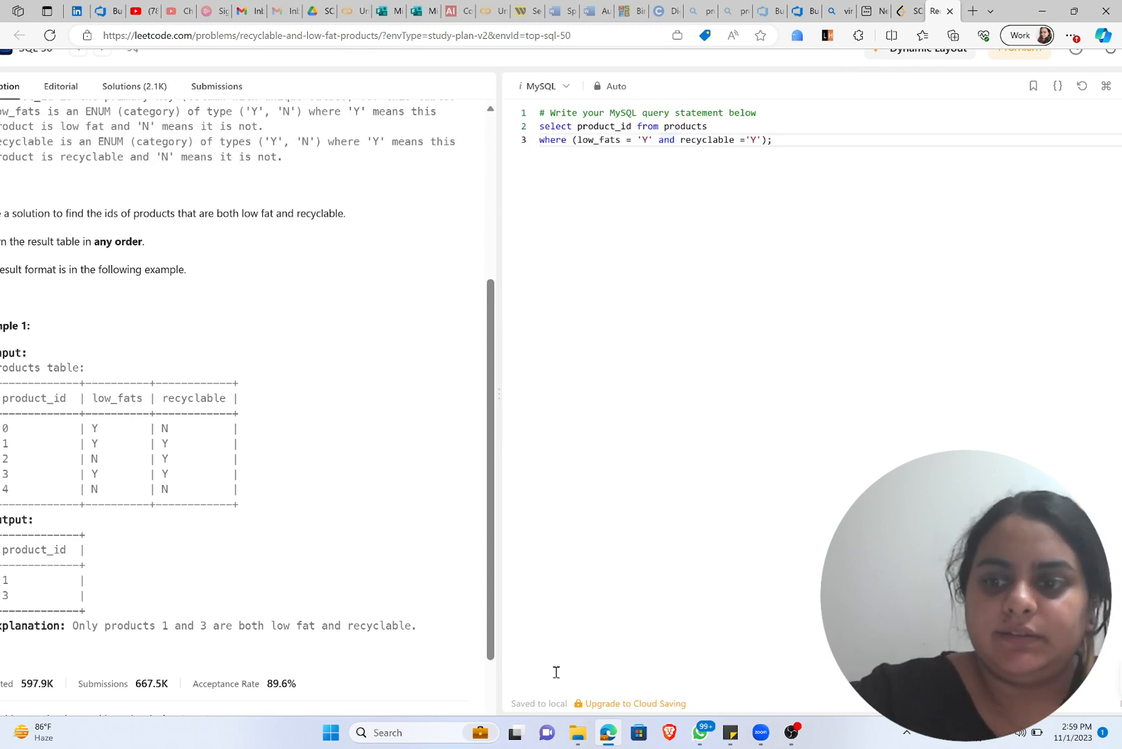
scroll("down", 3)
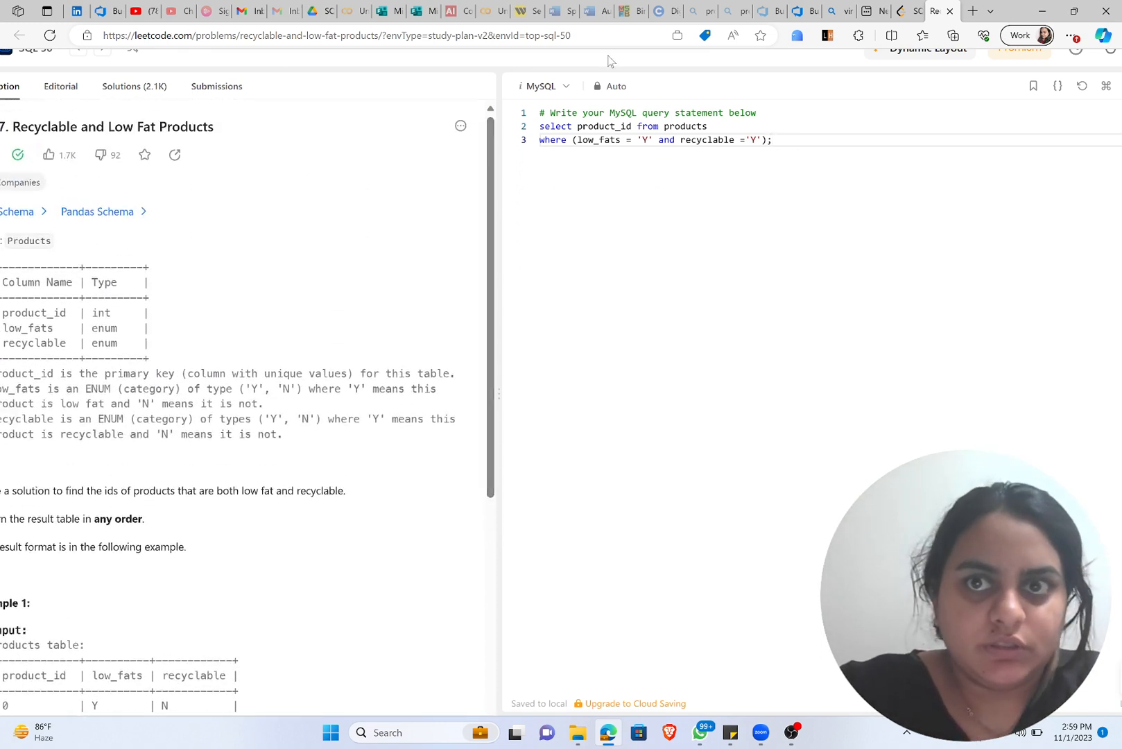
left_click(329, 36)
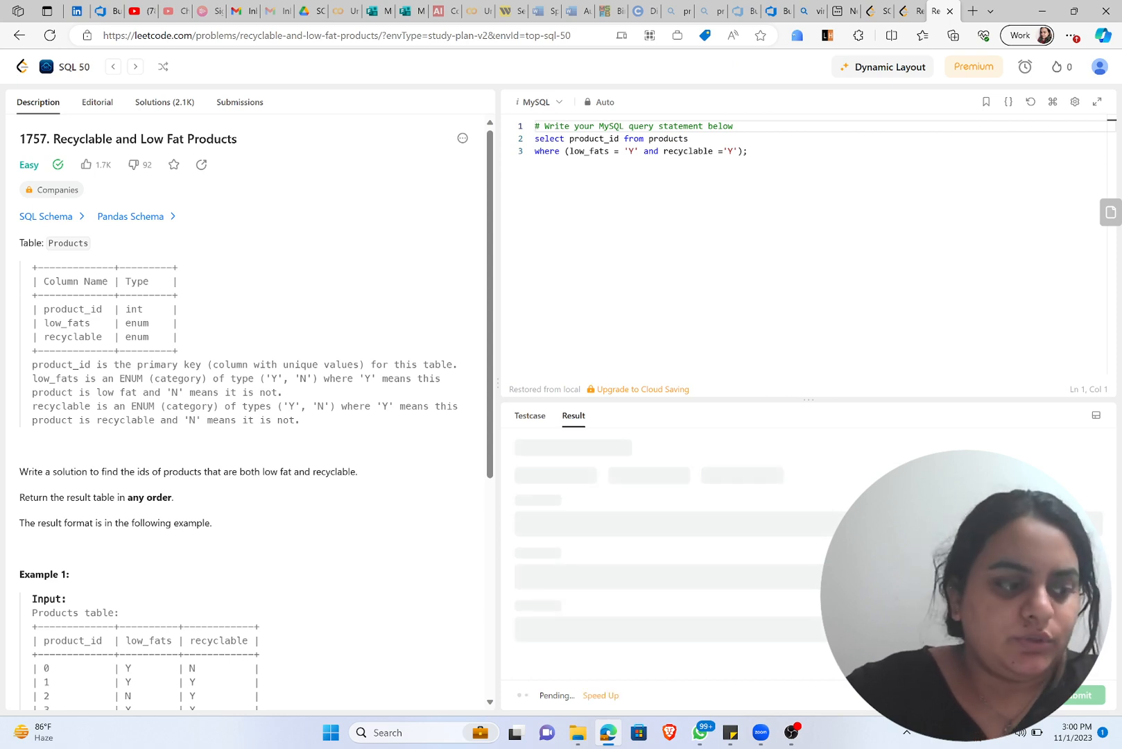
Step: Confirm the test output of products 1 and 3 matches, then submit the query for judging
left_click(1082, 695)
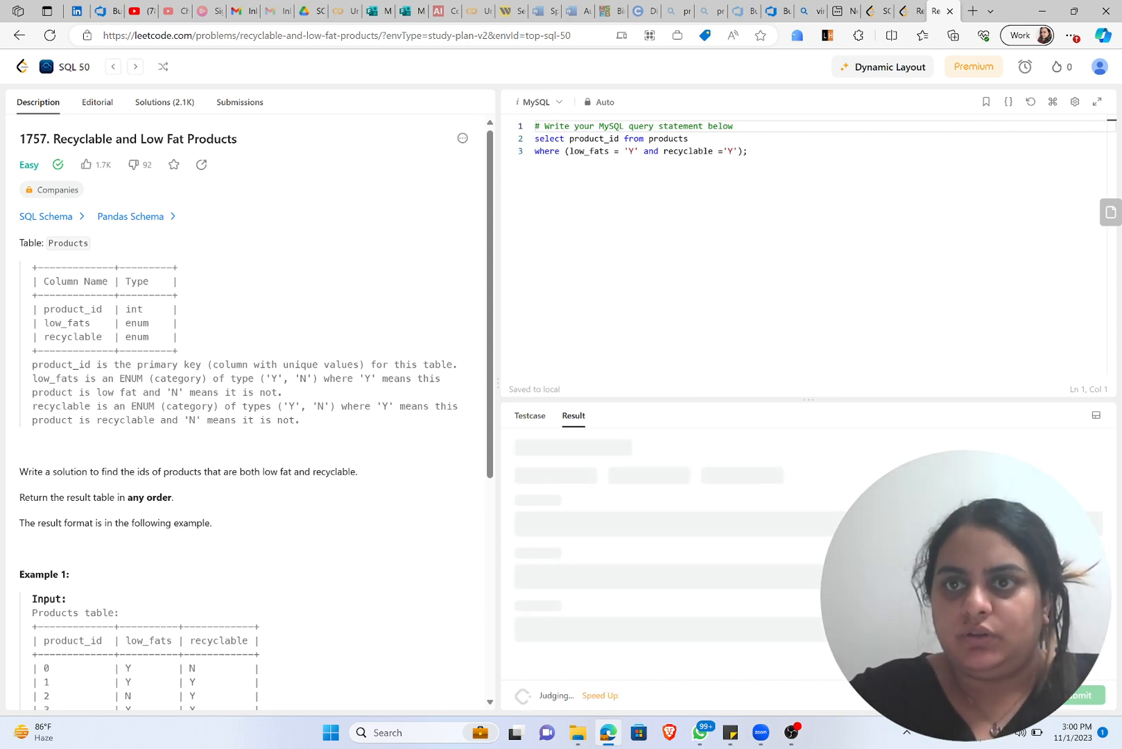
left_click(1080, 694)
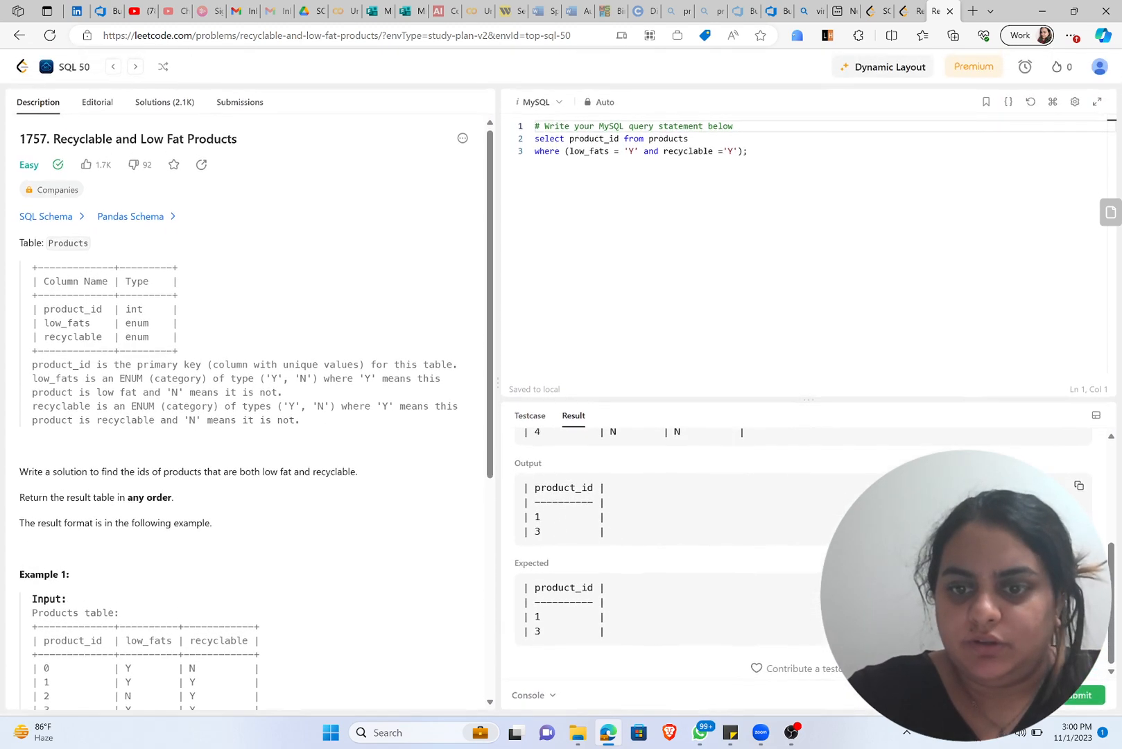
left_click(1080, 695)
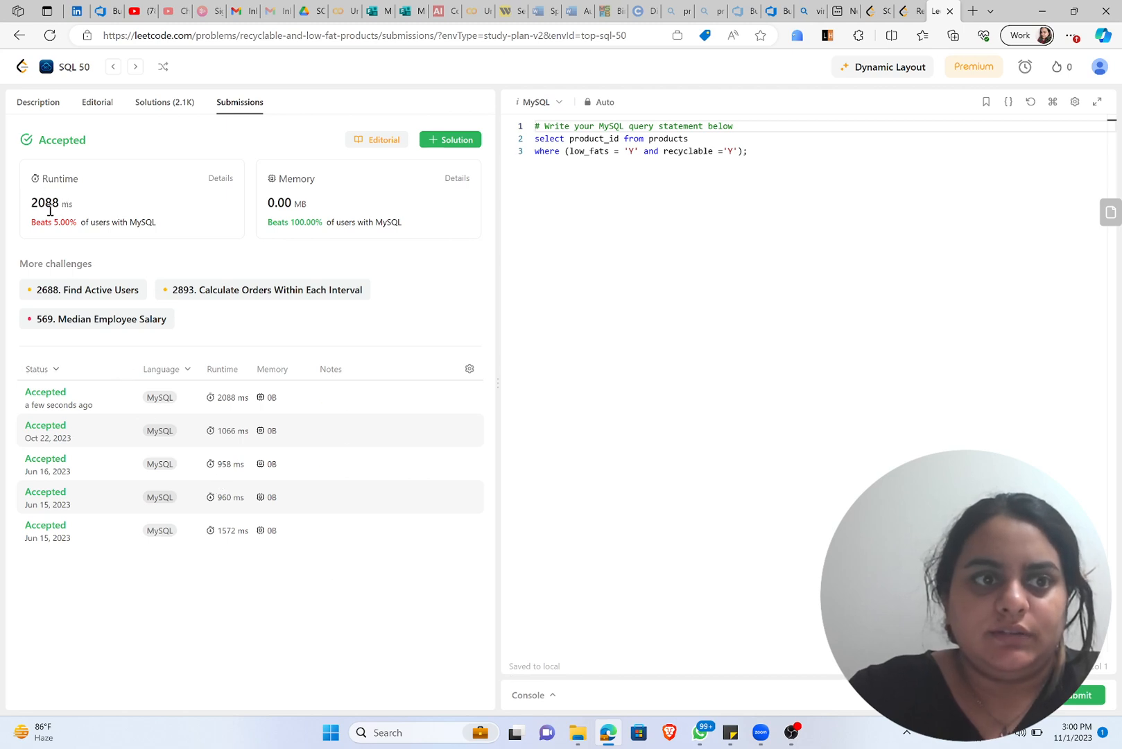
mouse_move(83, 204)
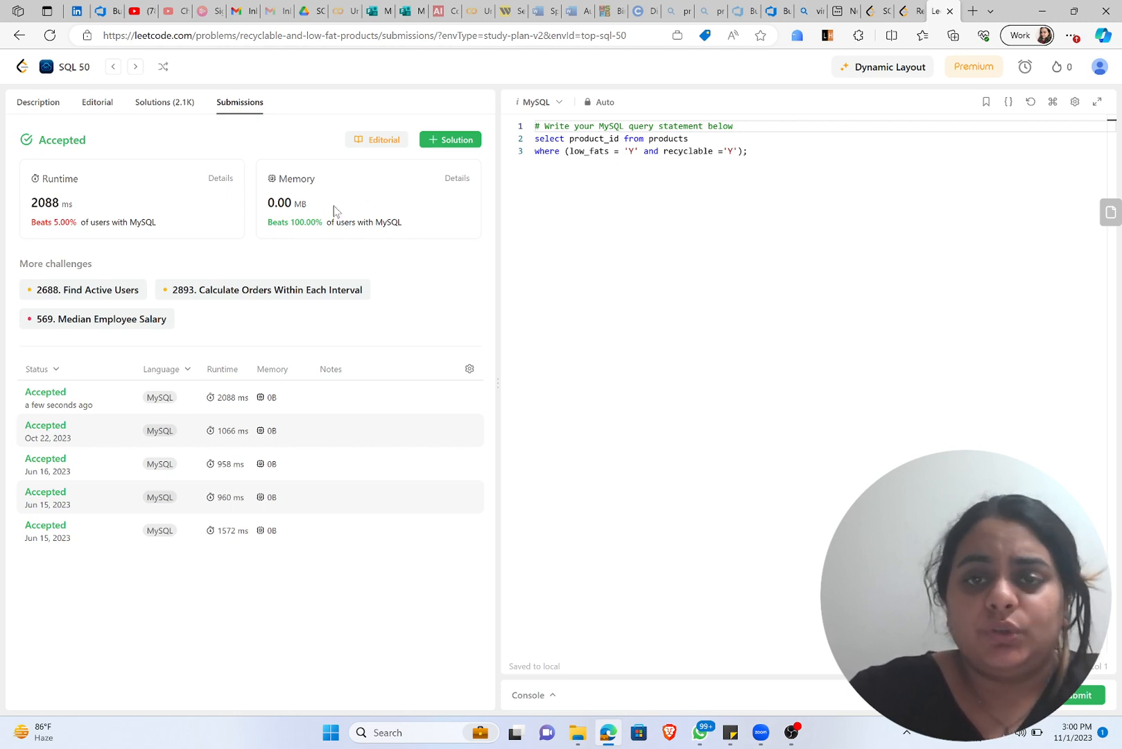
mouse_move(97, 103)
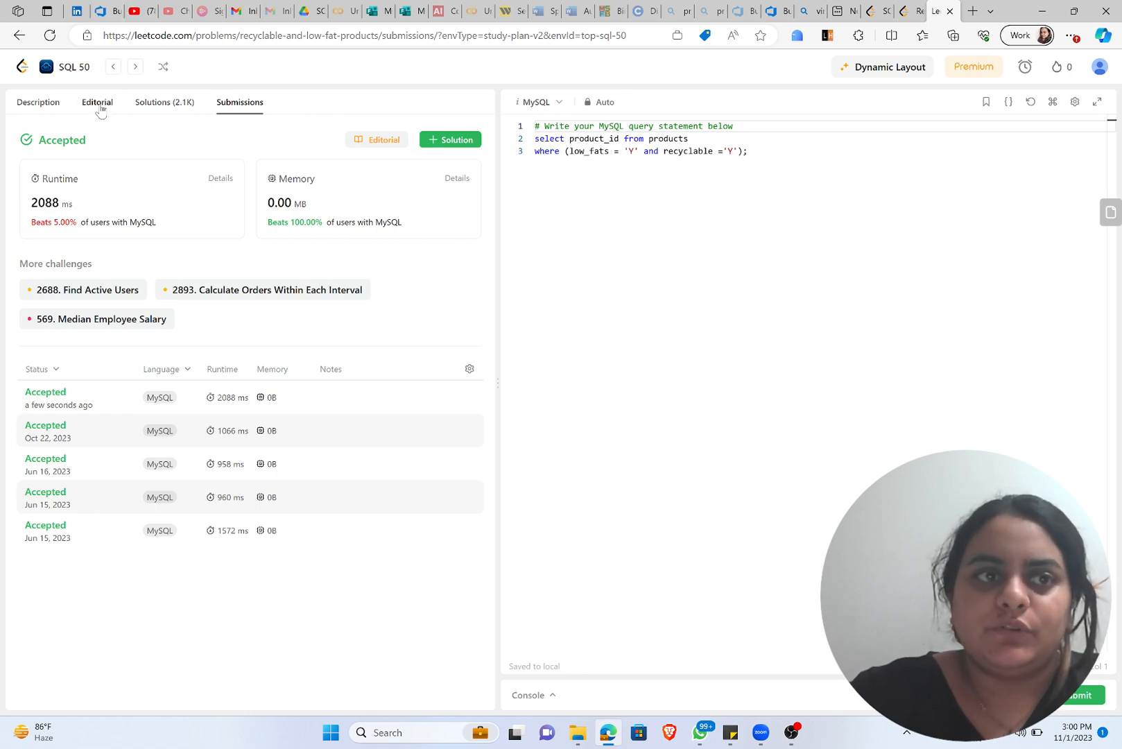
Step: View the Editorial walkthrough, then the community Solutions (2.1K) list
left_click(97, 102)
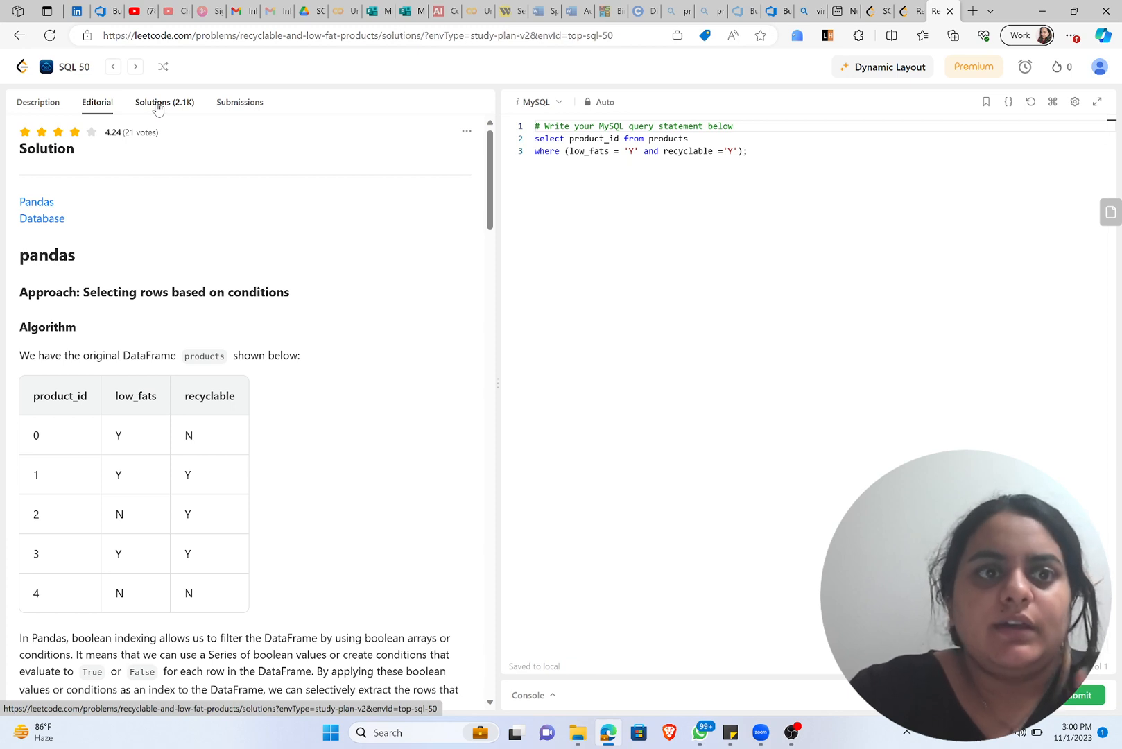
left_click(163, 101)
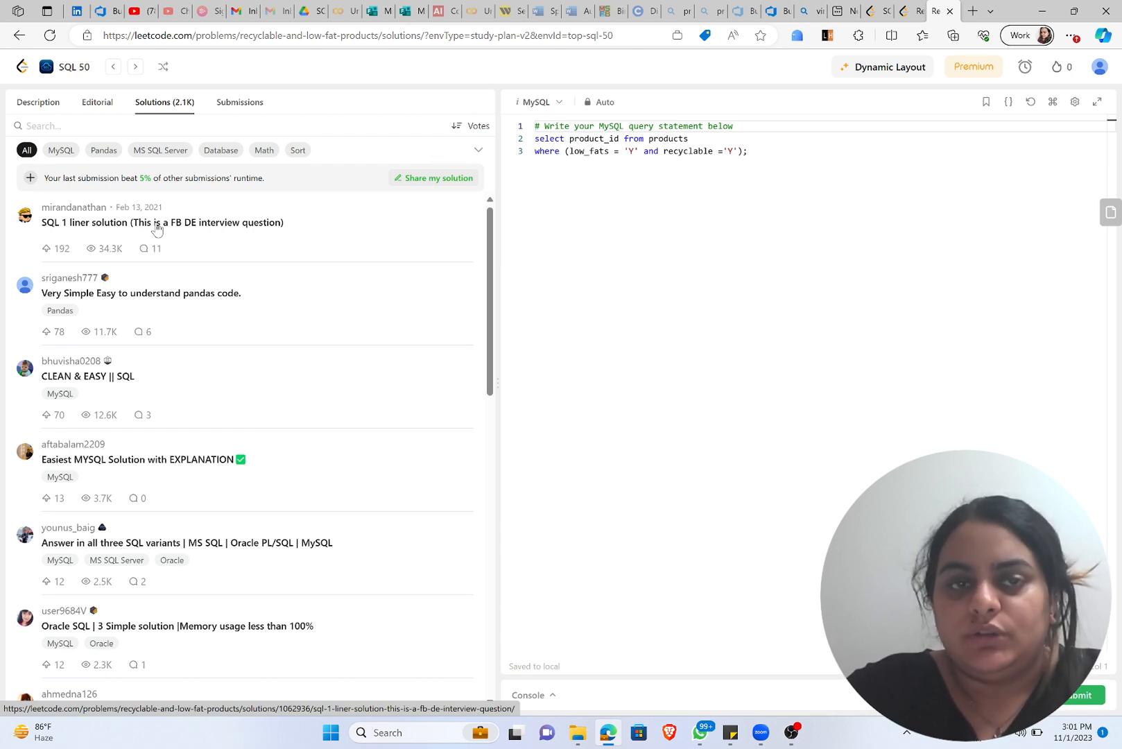
mouse_move(169, 300)
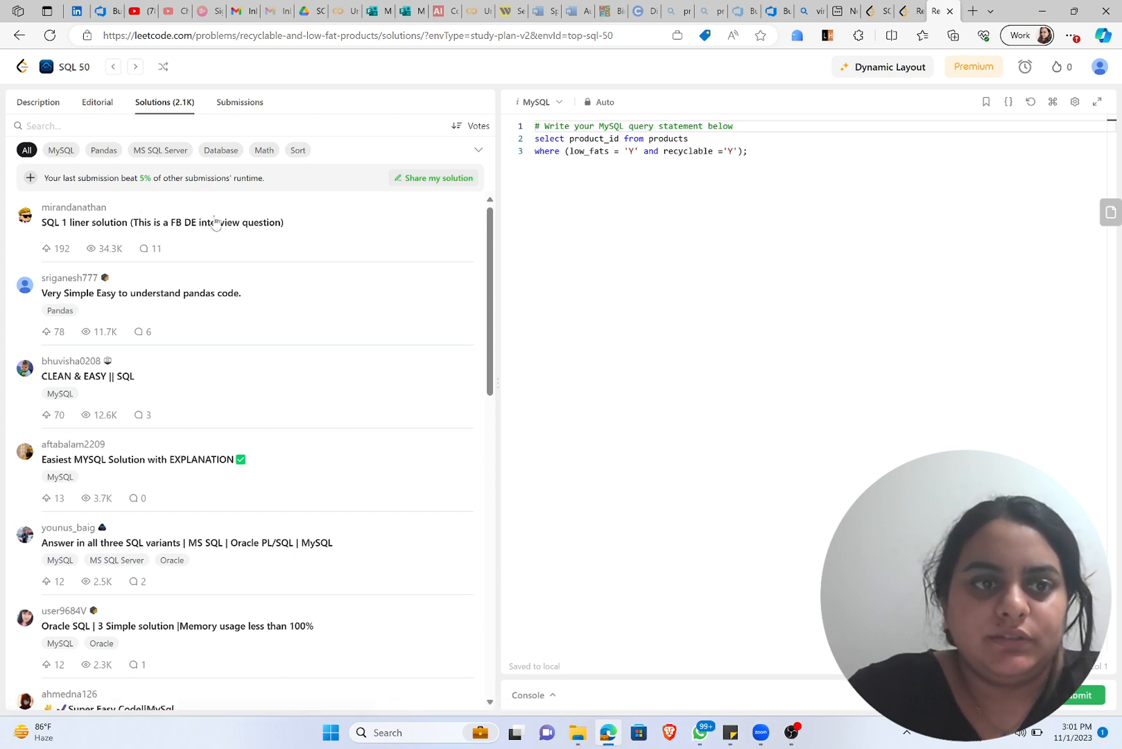
left_click(162, 222)
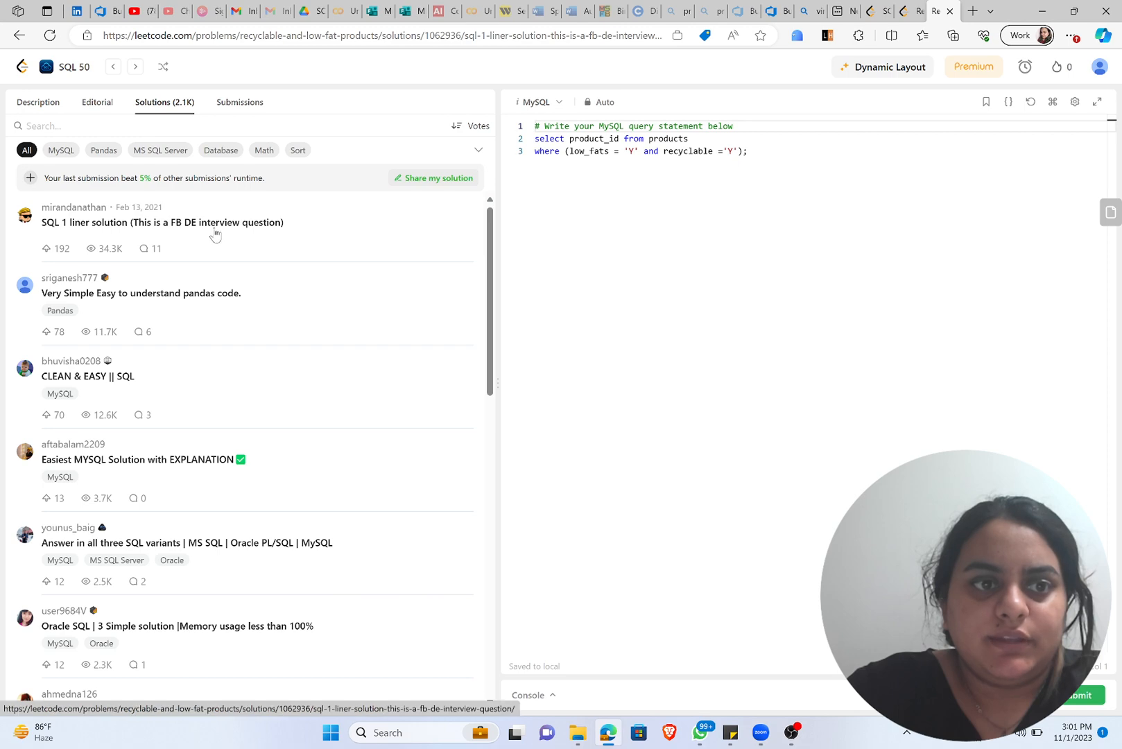
left_click(162, 222)
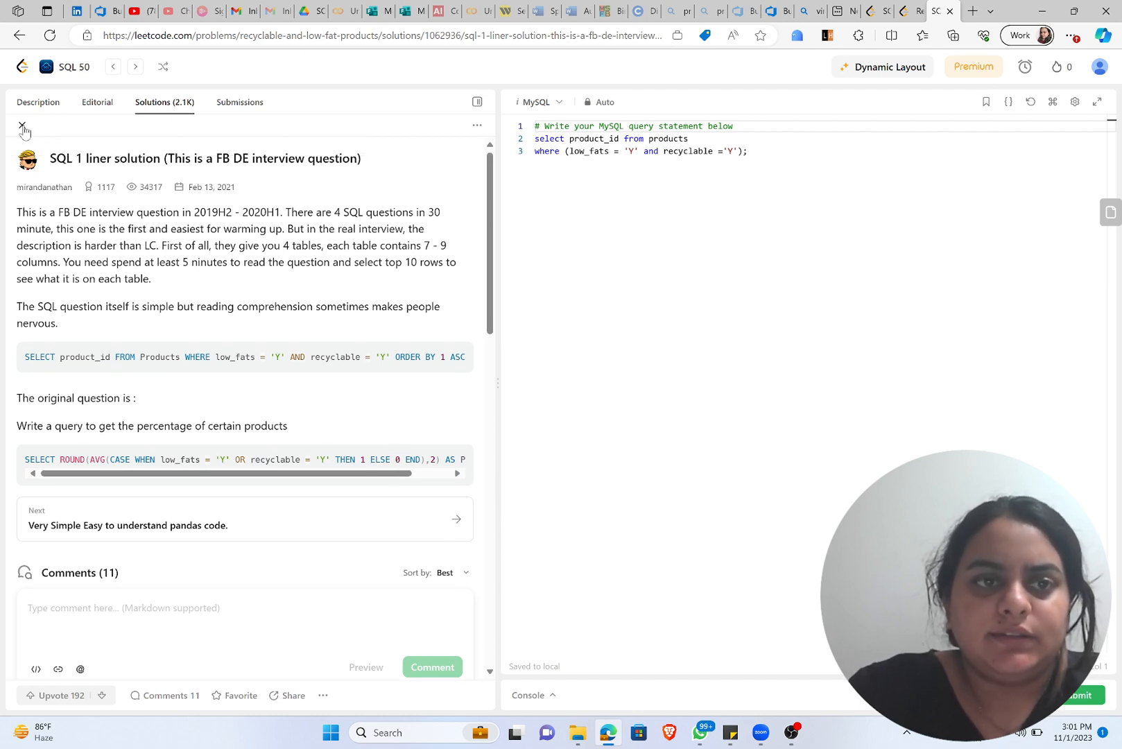
left_click(22, 123)
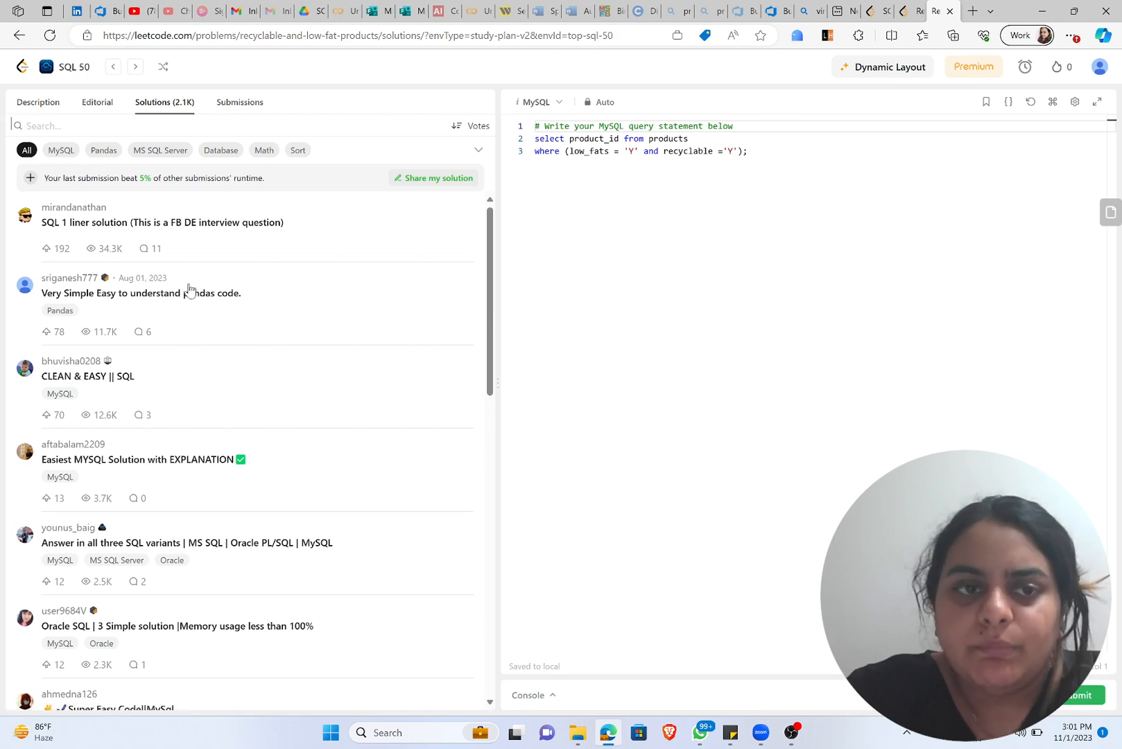
left_click(140, 292)
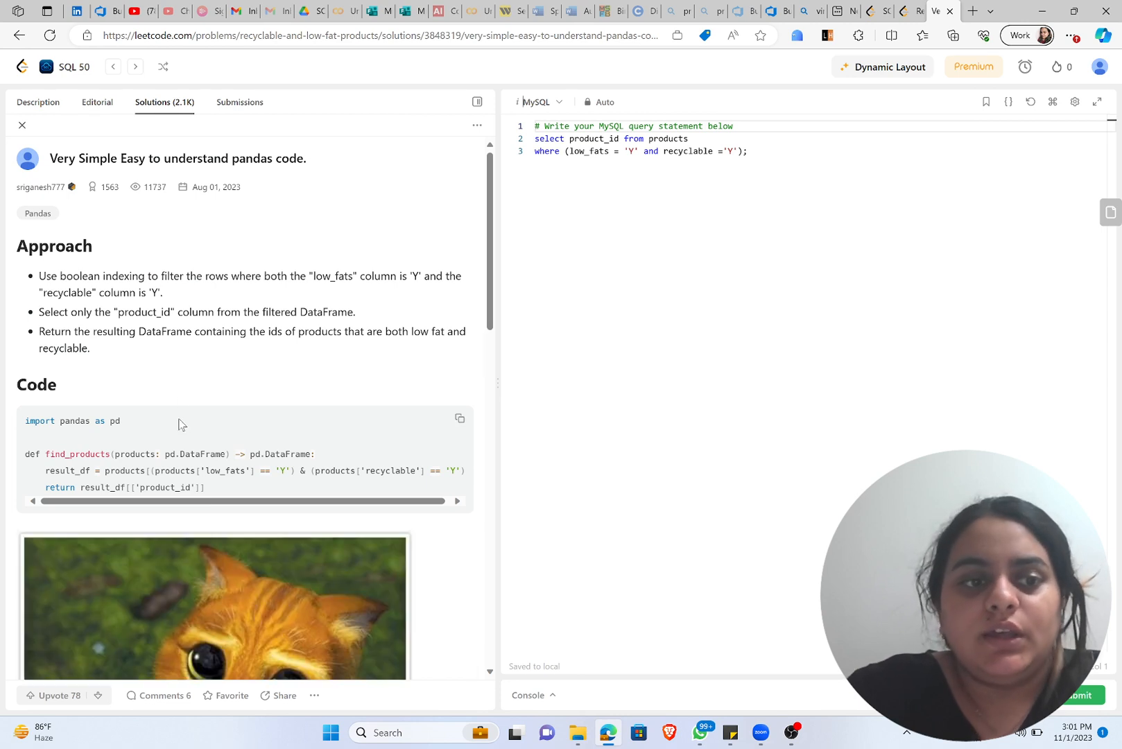
scroll("down", 3)
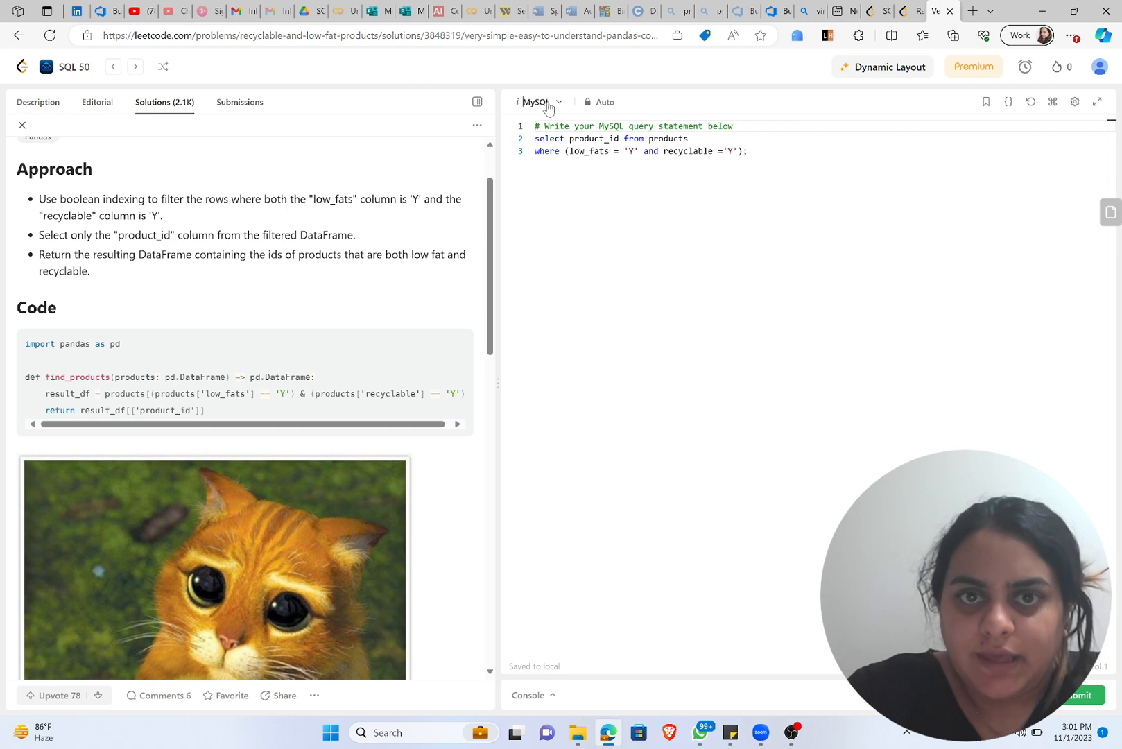
left_click(538, 102)
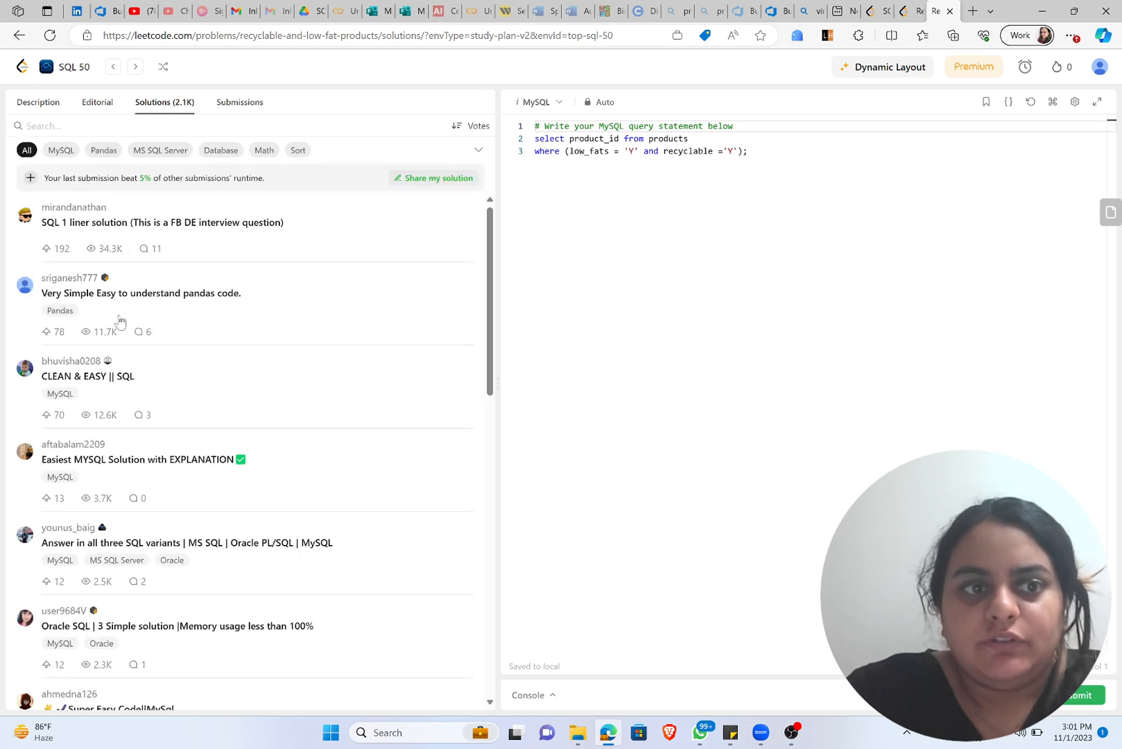
left_click(87, 376)
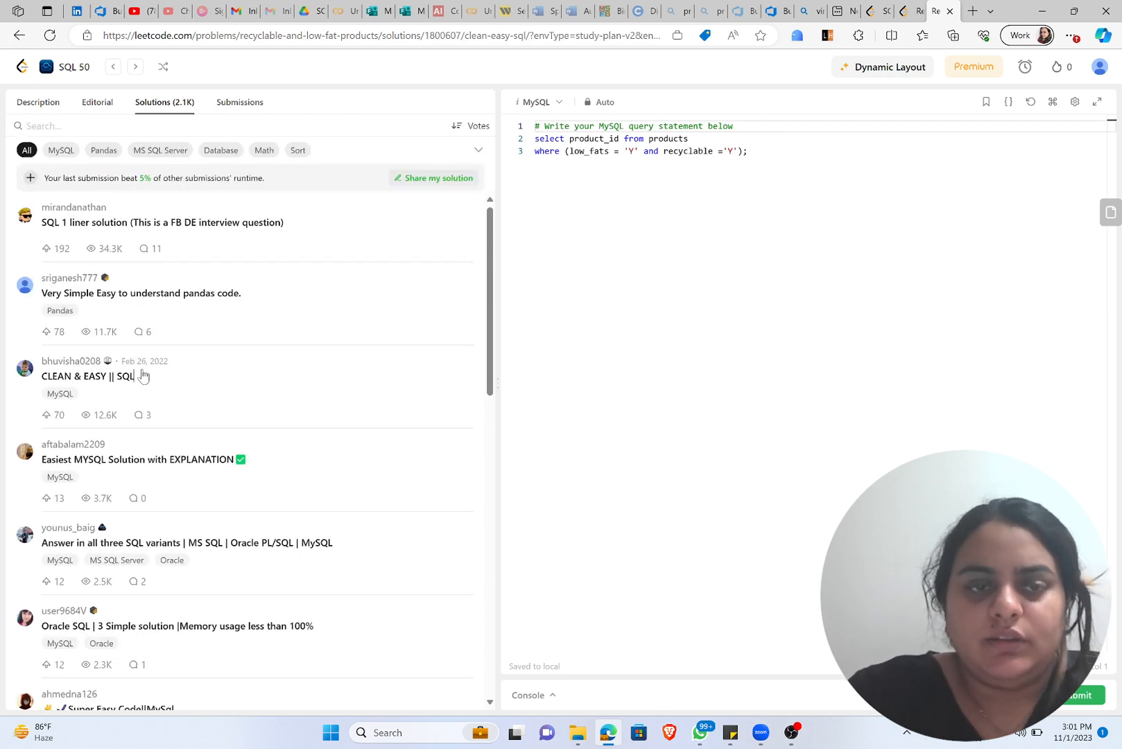
left_click(93, 376)
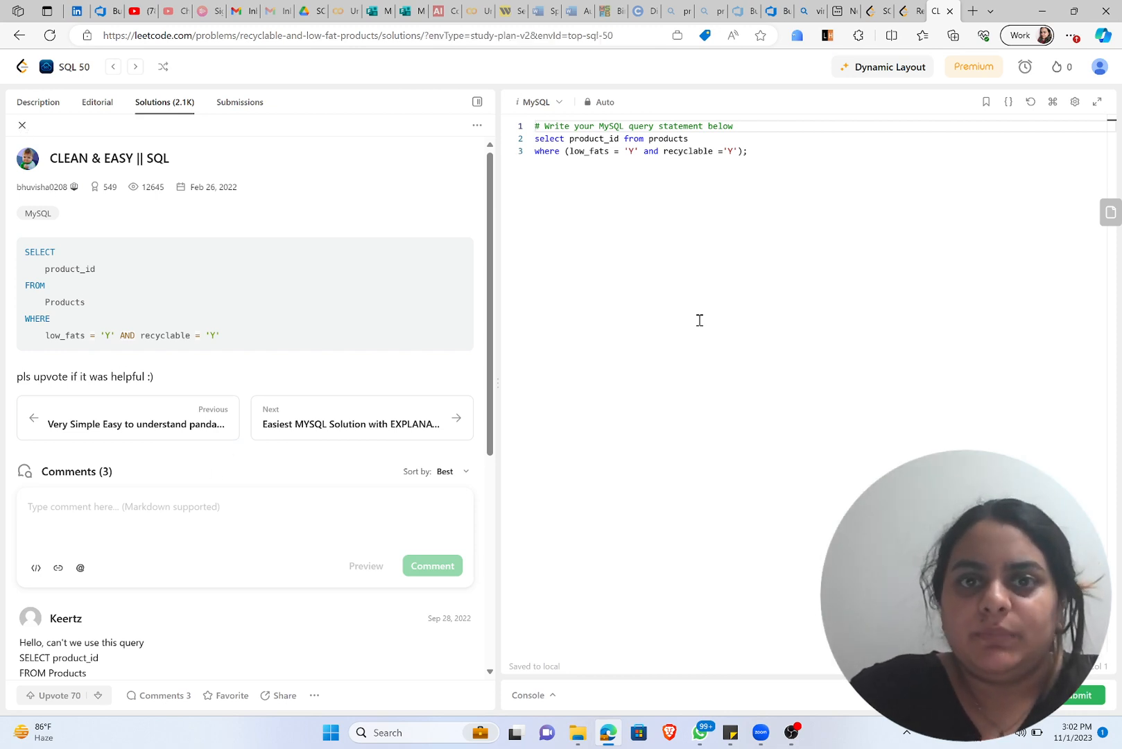
left_click(21, 125)
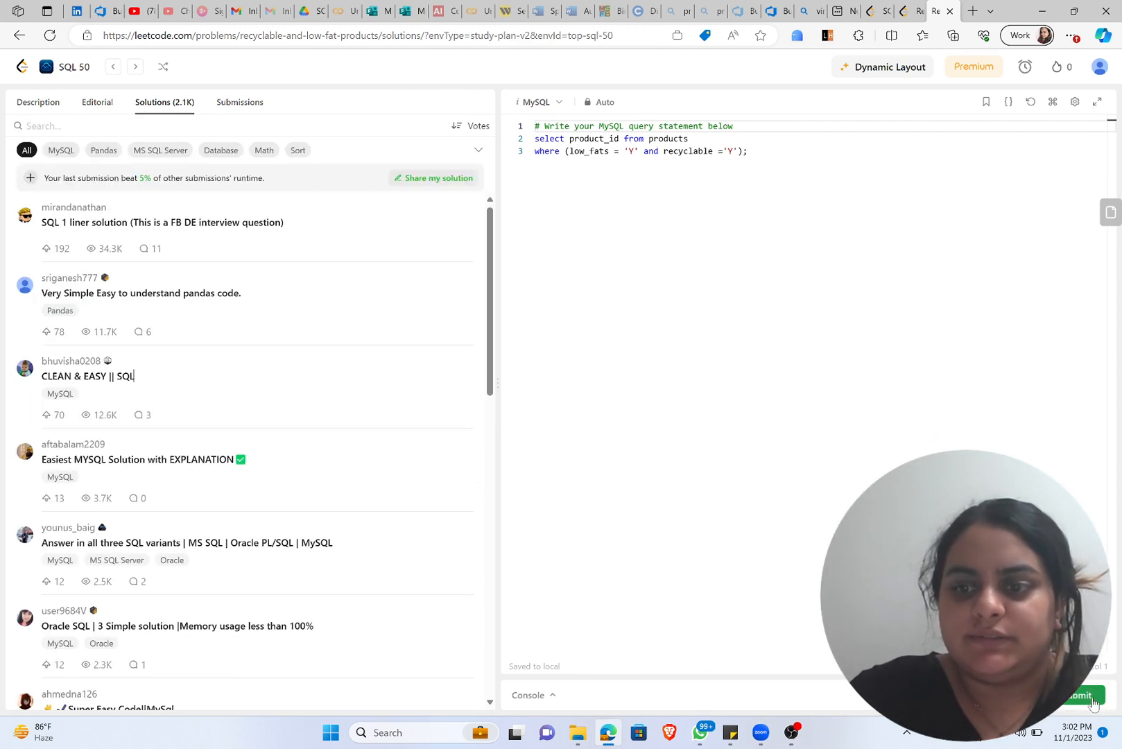